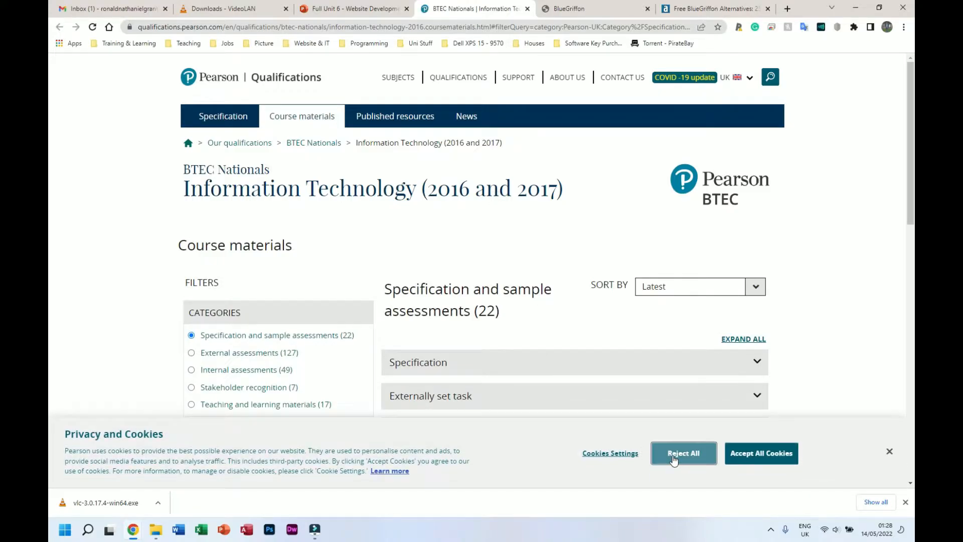
Reject the cookie banner and search the Pearson page for 'extended'
{"action": "left_click", "coordinate": [682, 453]}
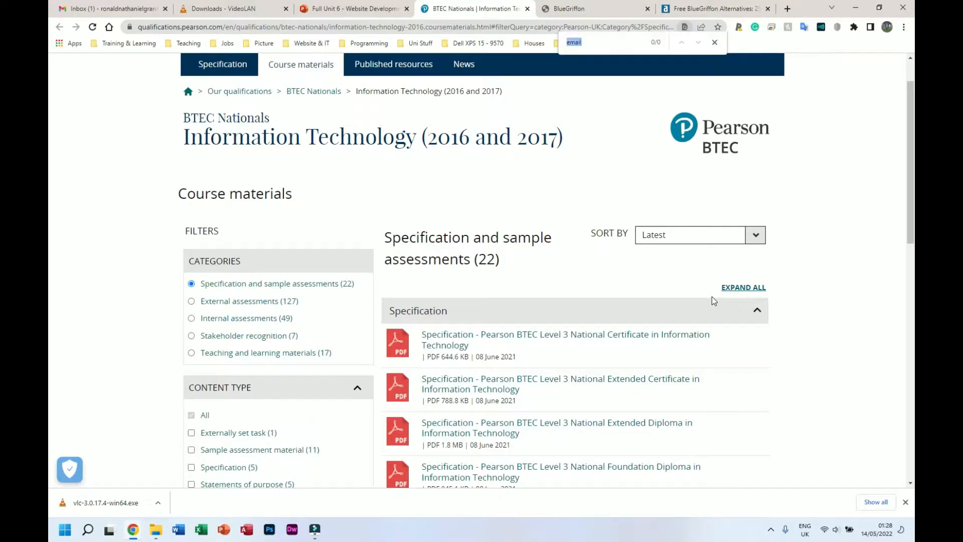
{"action": "type", "text": "extended"}
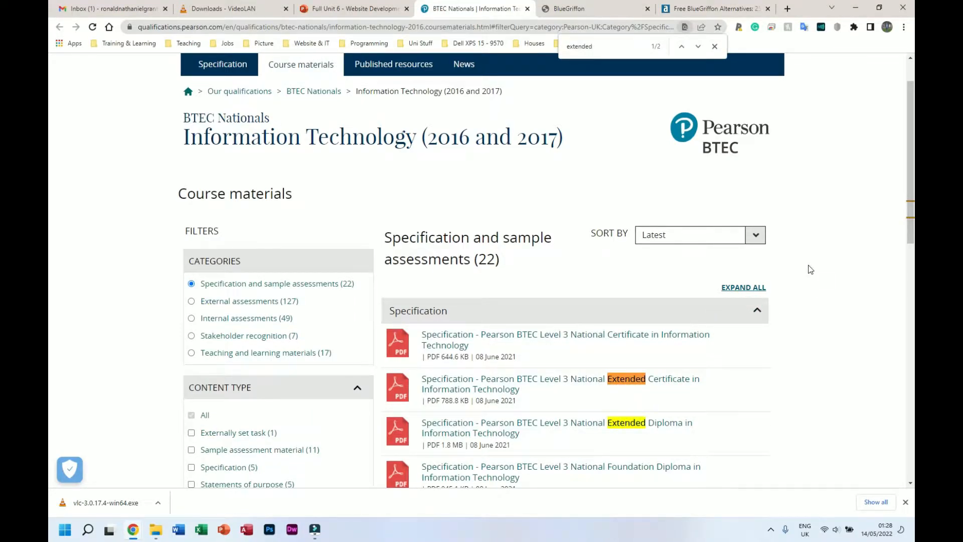
{"action": "left_click", "coordinate": [713, 46]}
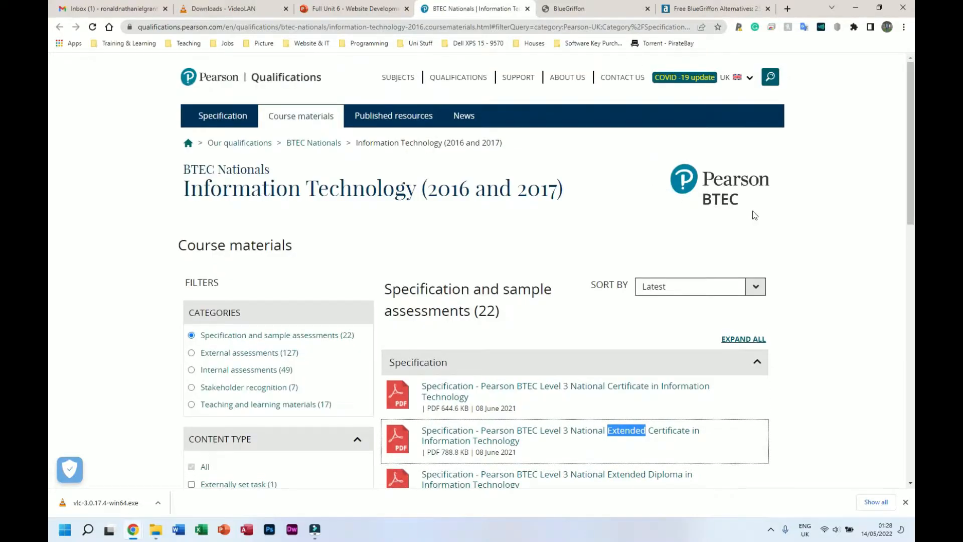
Search again for 'extended' and scroll to the Extended Diploma in IT specification
{"action": "key", "text": "ctrl+f"}
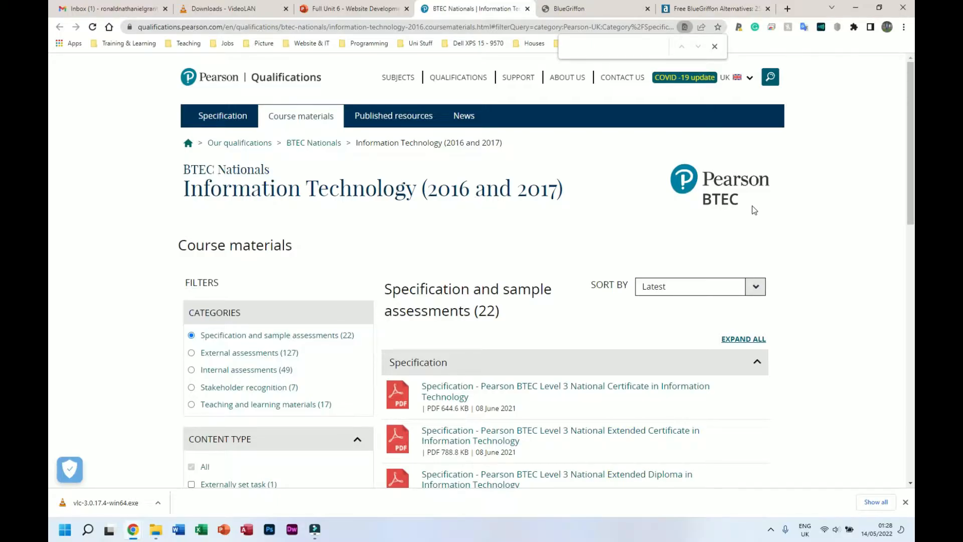
{"action": "type", "text": "e"}
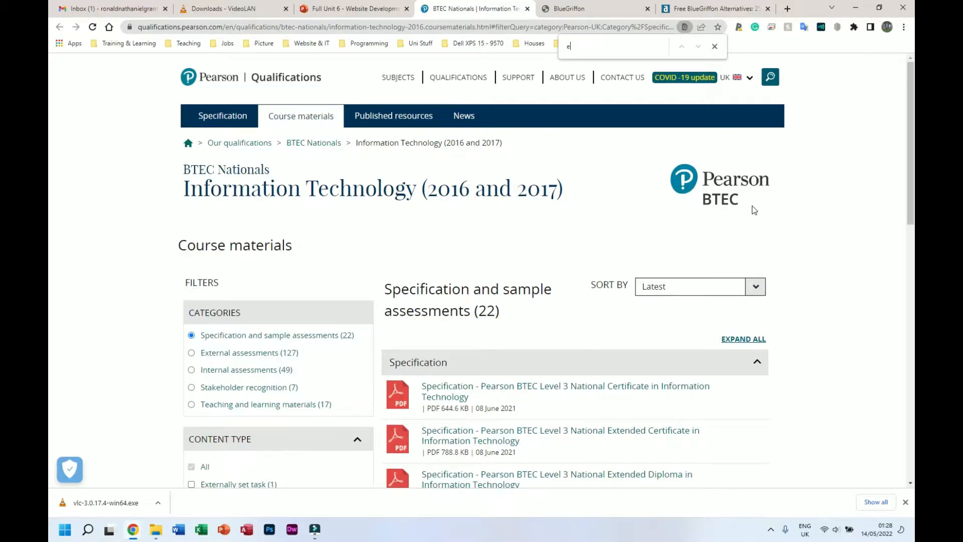
{"action": "type", "text": "xtended"}
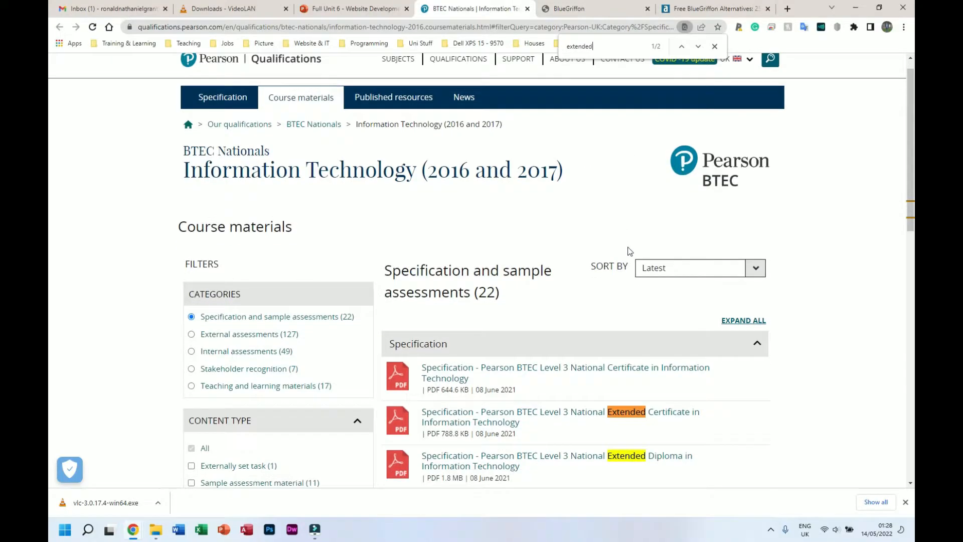
{"action": "scroll", "scroll_direction": "down", "scroll_amount": 3}
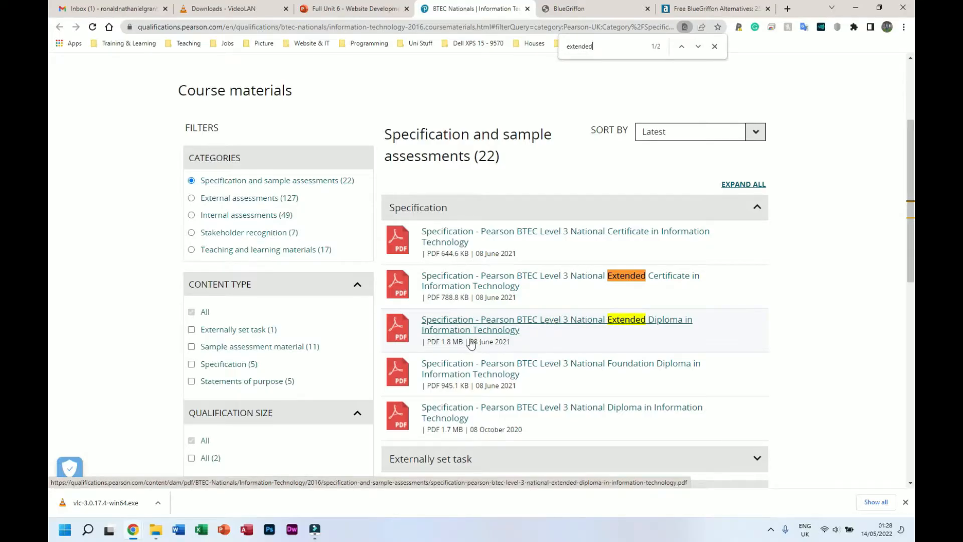
{"action": "mouse_move", "coordinate": [455, 347]}
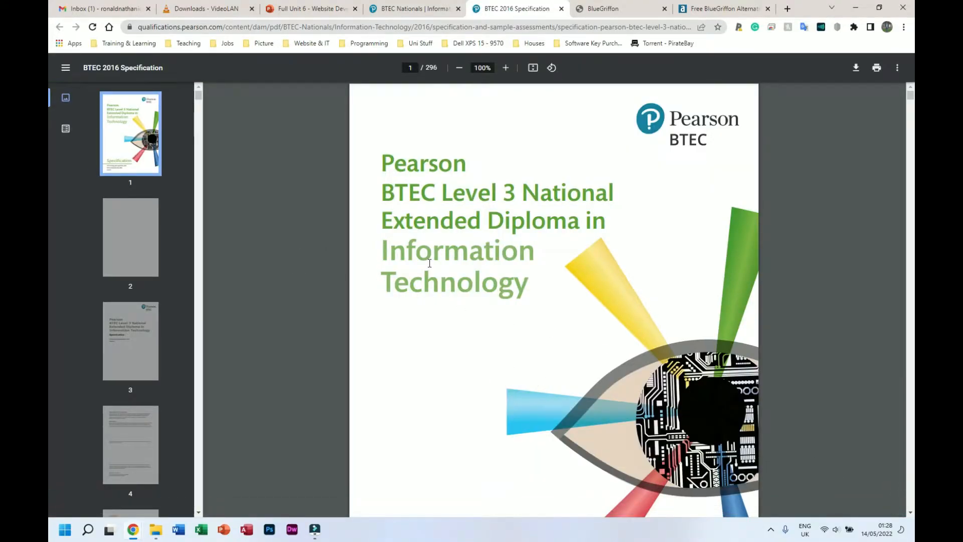
Find 'unit 6' in the specification PDF and scroll to its introduction and learning aims
{"action": "scroll", "scroll_direction": "down", "scroll_amount": 3}
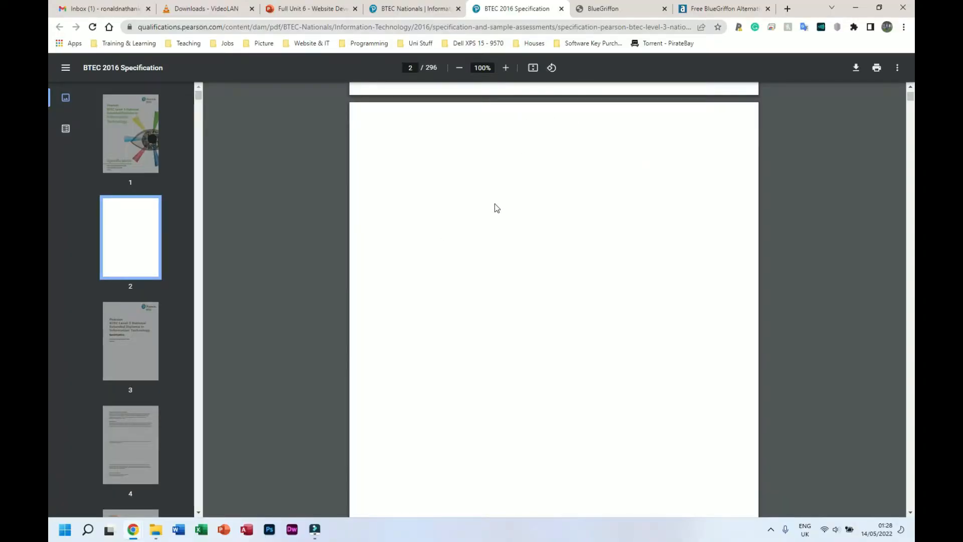
{"action": "type", "text": "unit 6"}
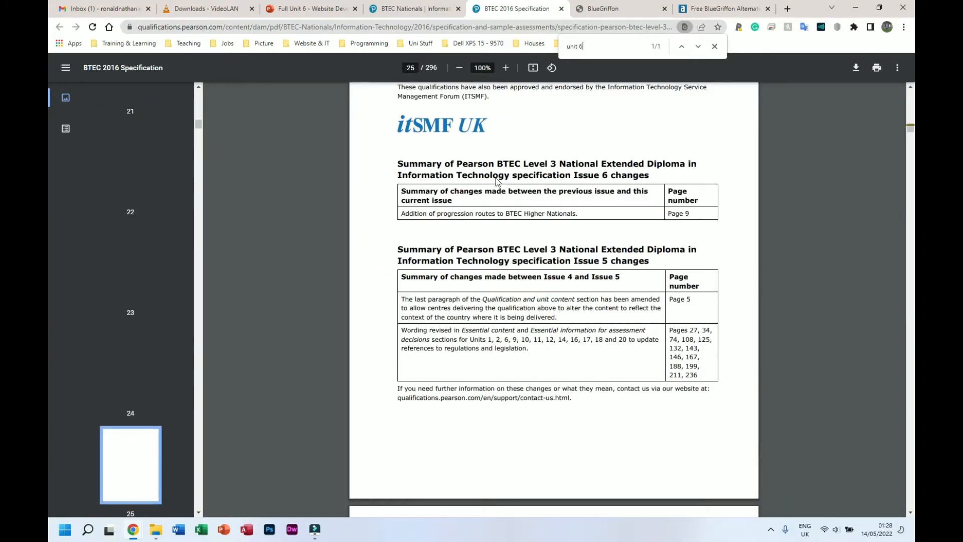
{"action": "left_click", "coordinate": [697, 46]}
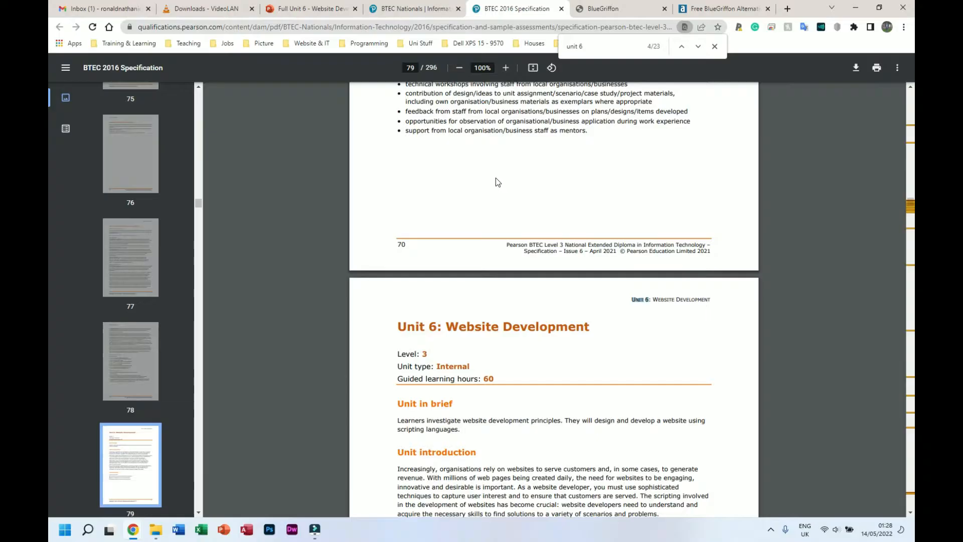
{"action": "scroll", "scroll_direction": "down", "scroll_amount": 3}
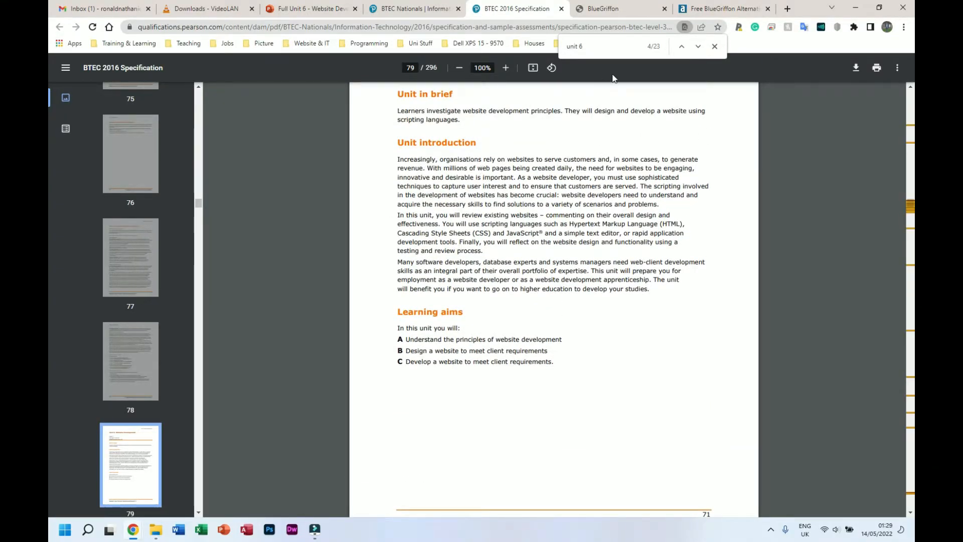
Return to the Unit 6 slideshow tab showing the coursework slides
{"action": "left_click", "coordinate": [310, 9]}
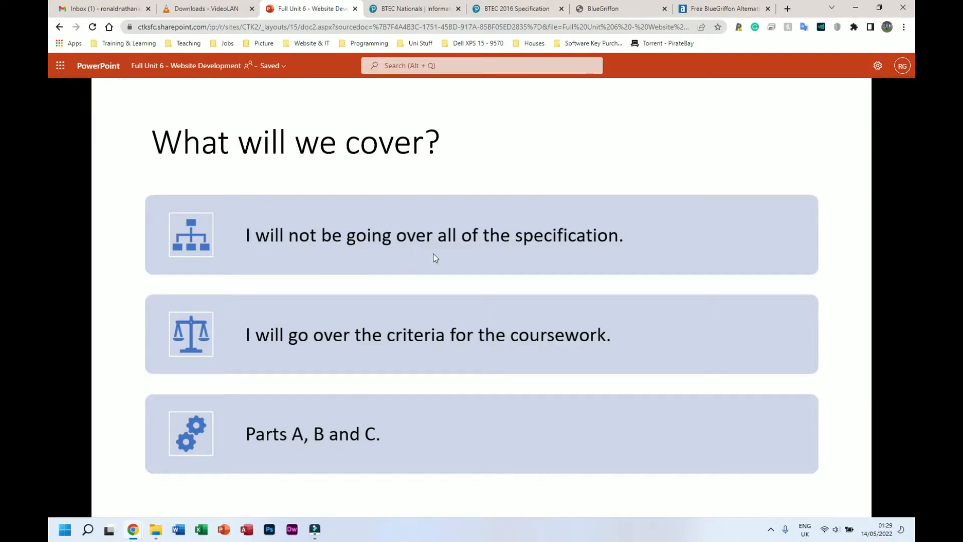
{"action": "mouse_move", "coordinate": [370, 350]}
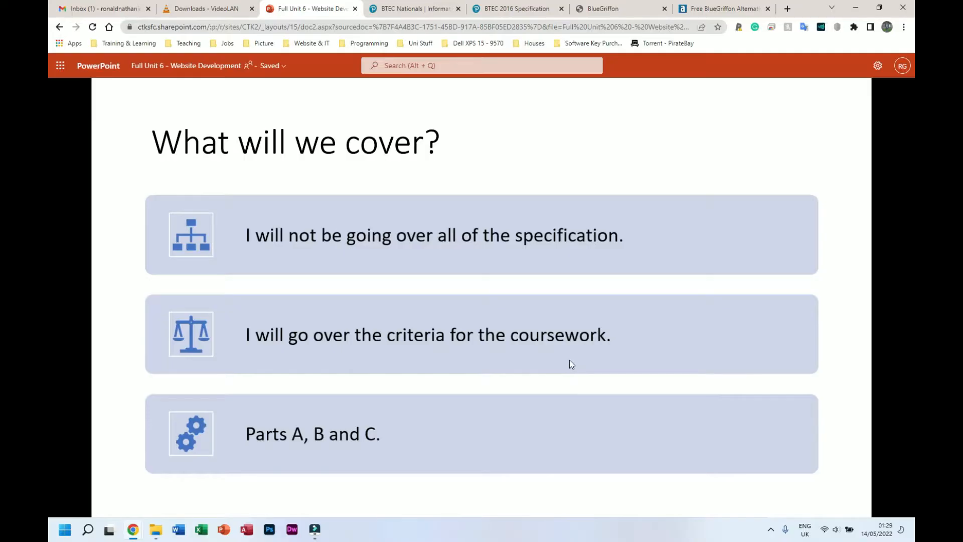
{"action": "mouse_move", "coordinate": [565, 360]}
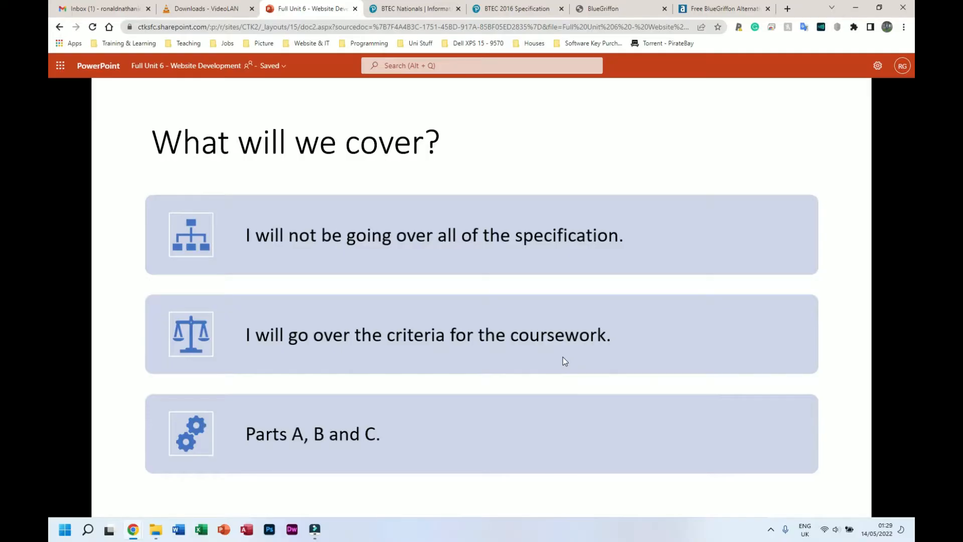
{"action": "mouse_move", "coordinate": [277, 443]}
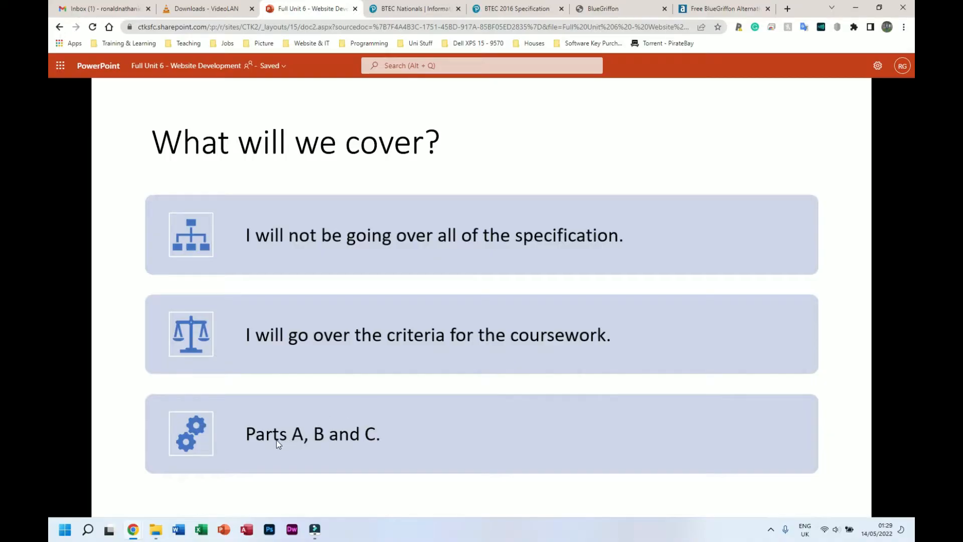
{"action": "mouse_move", "coordinate": [288, 416]}
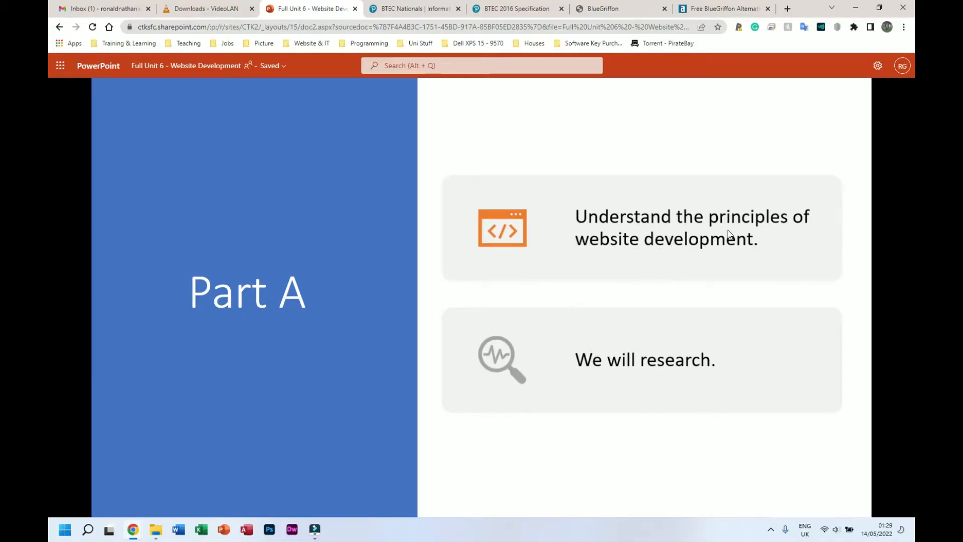
{"action": "mouse_move", "coordinate": [651, 350]}
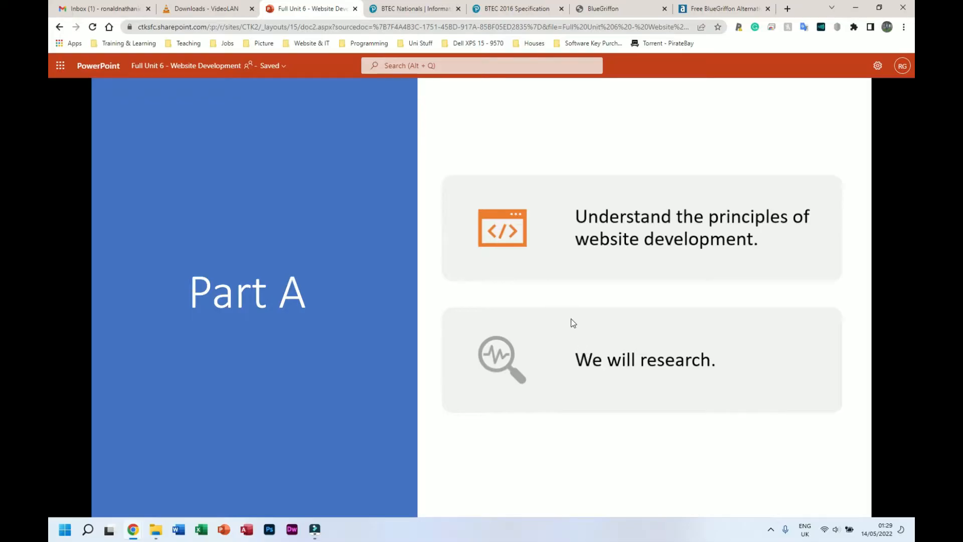
{"action": "mouse_move", "coordinate": [570, 300]}
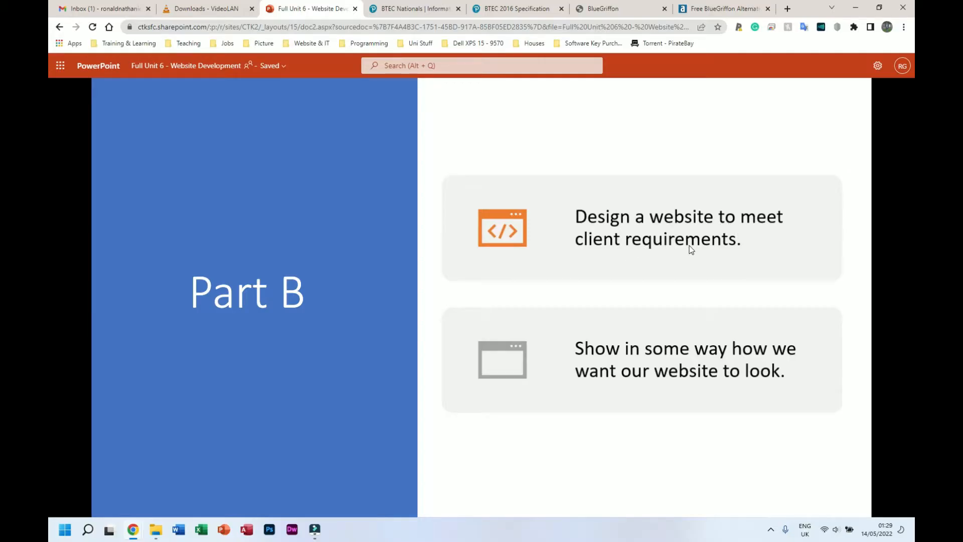
{"action": "mouse_move", "coordinate": [634, 378]}
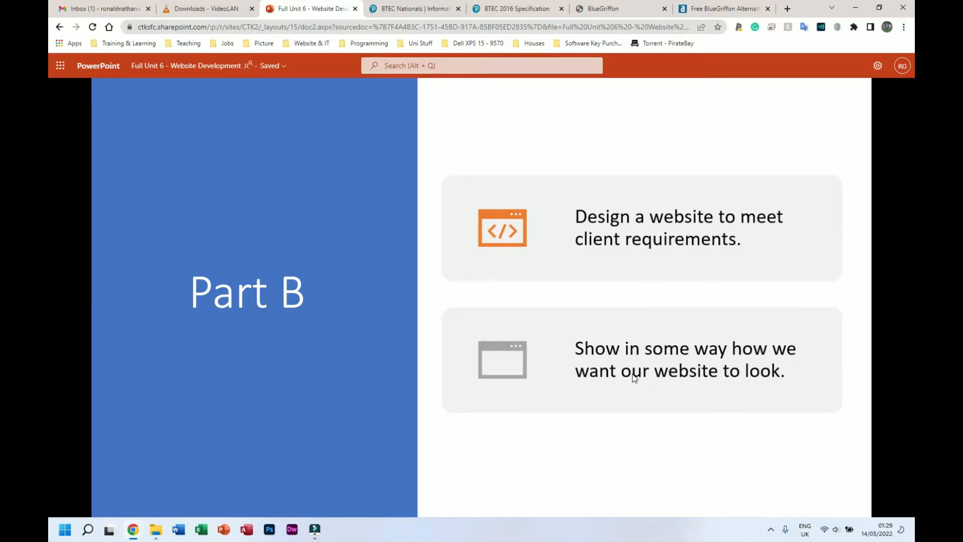
{"action": "mouse_move", "coordinate": [613, 383]}
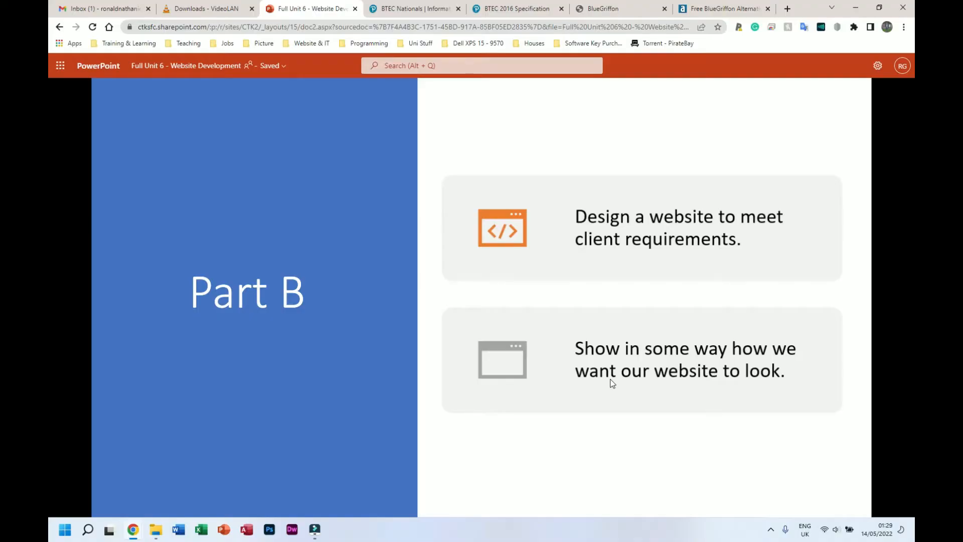
{"action": "mouse_move", "coordinate": [607, 361]}
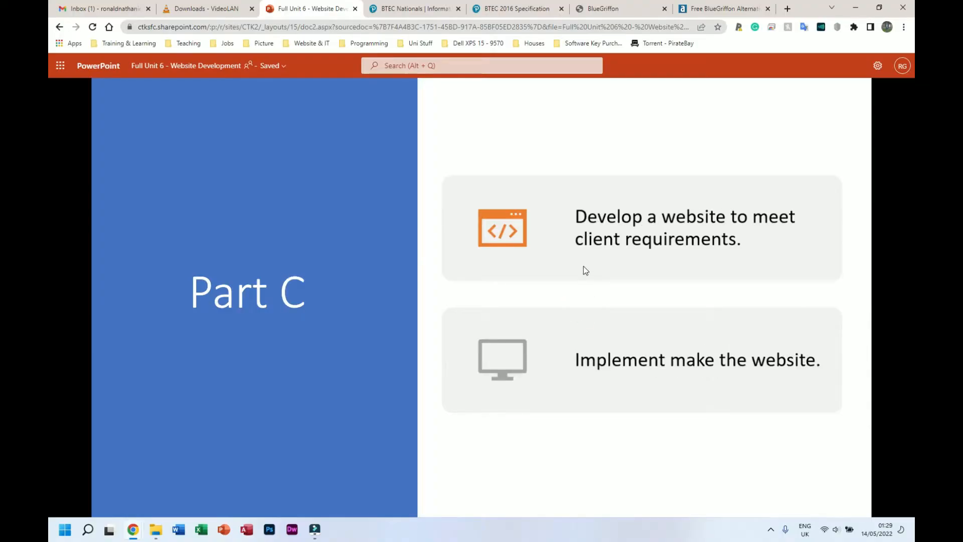
{"action": "mouse_move", "coordinate": [638, 333]}
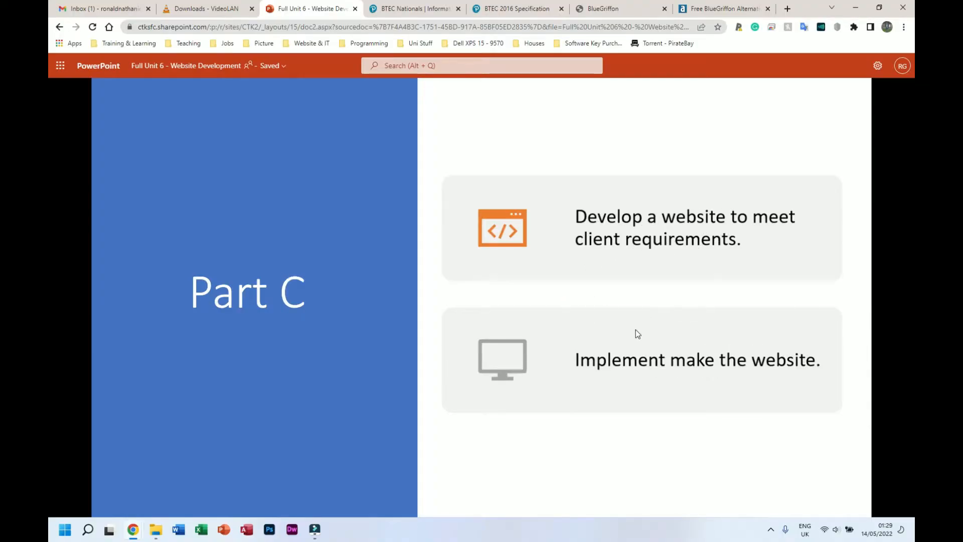
{"action": "mouse_move", "coordinate": [624, 344]}
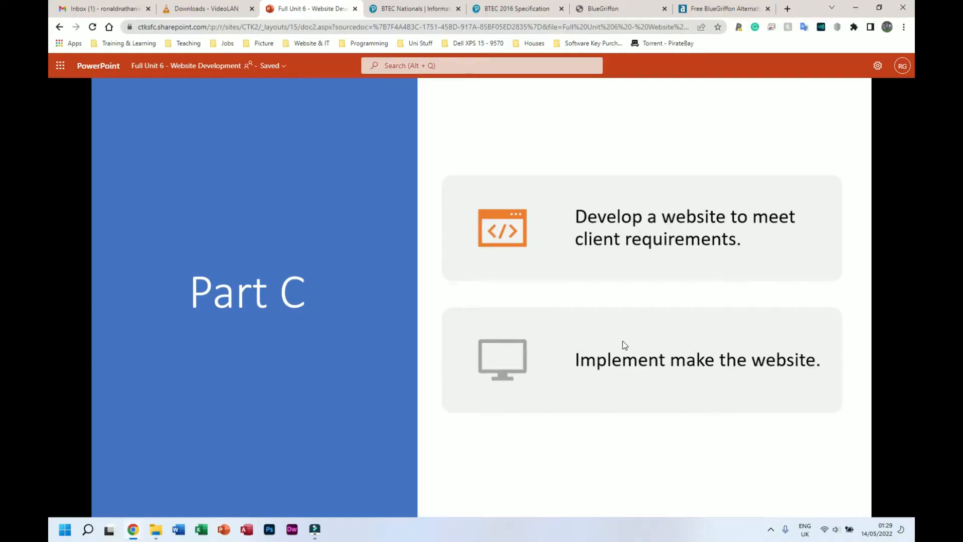
{"action": "mouse_move", "coordinate": [620, 333]}
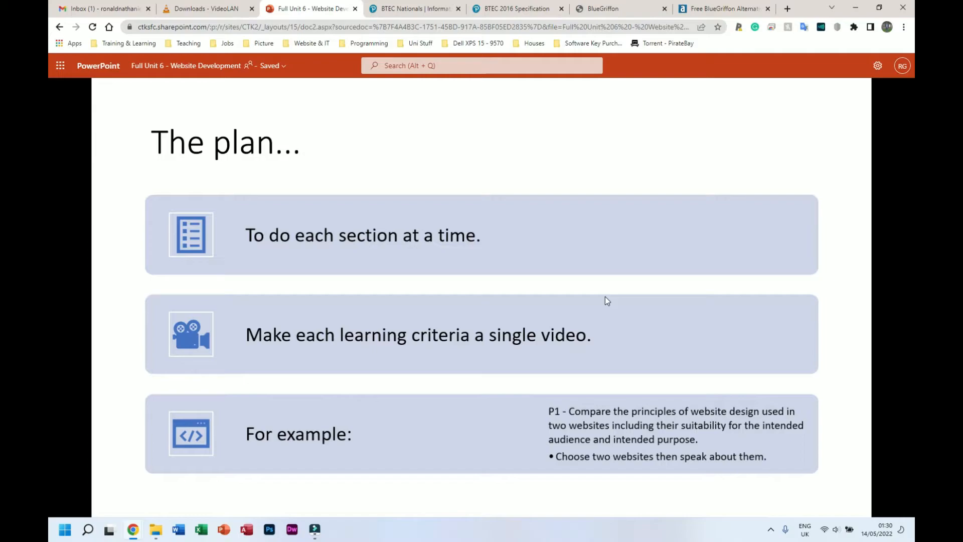
{"action": "mouse_move", "coordinate": [468, 283]}
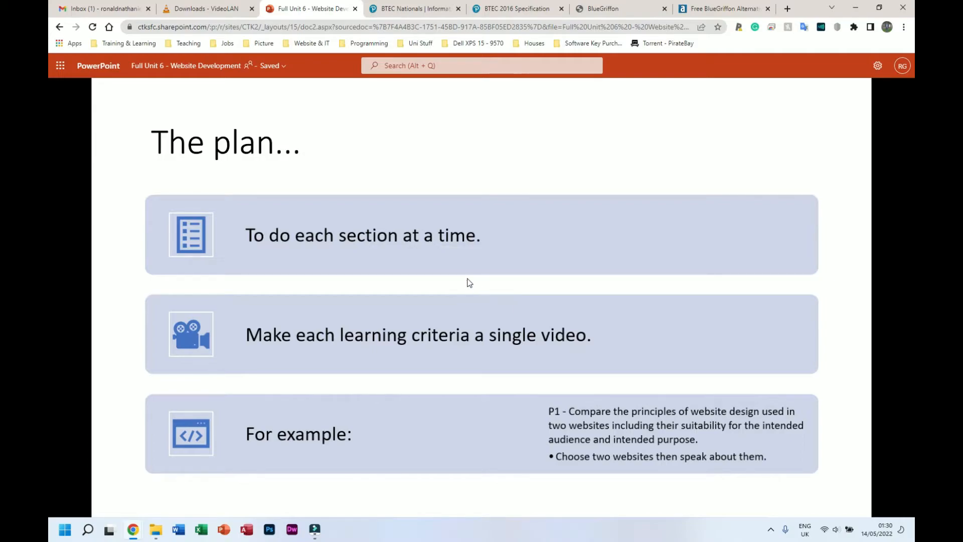
{"action": "mouse_move", "coordinate": [457, 346]}
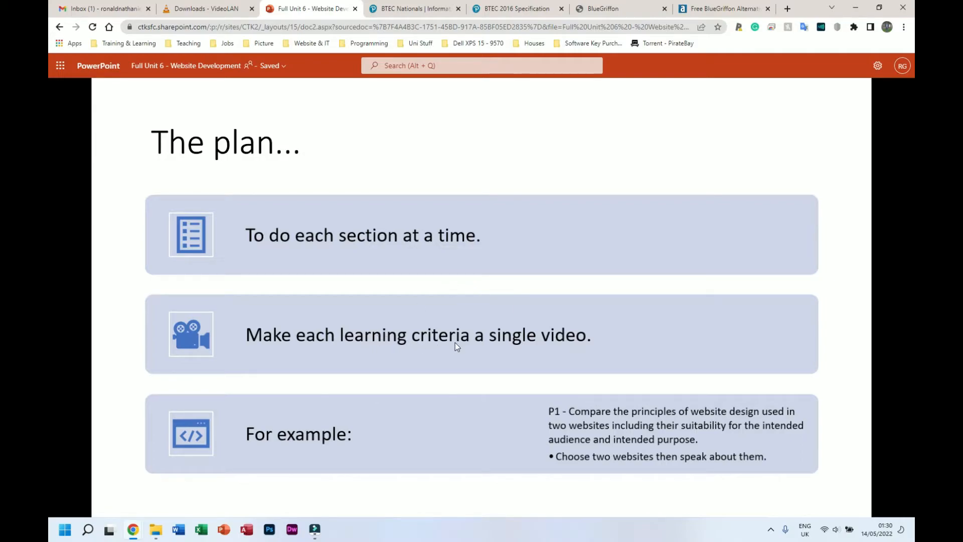
{"action": "mouse_move", "coordinate": [559, 414]}
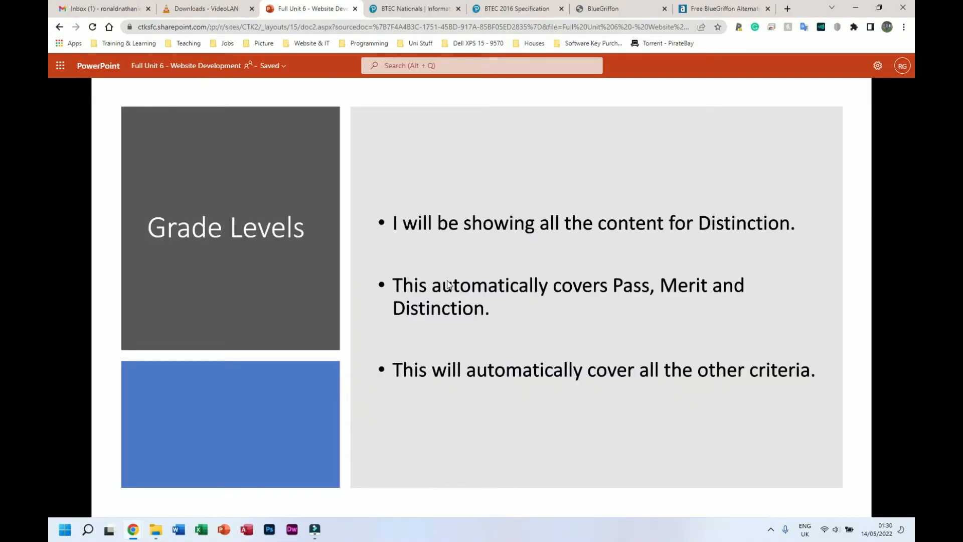
{"action": "mouse_move", "coordinate": [649, 238]}
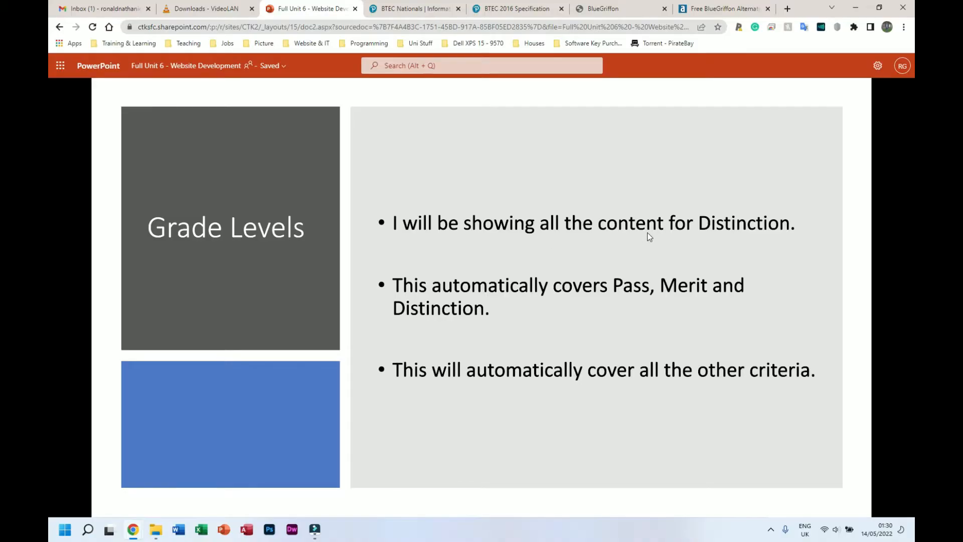
{"action": "mouse_move", "coordinate": [409, 293]}
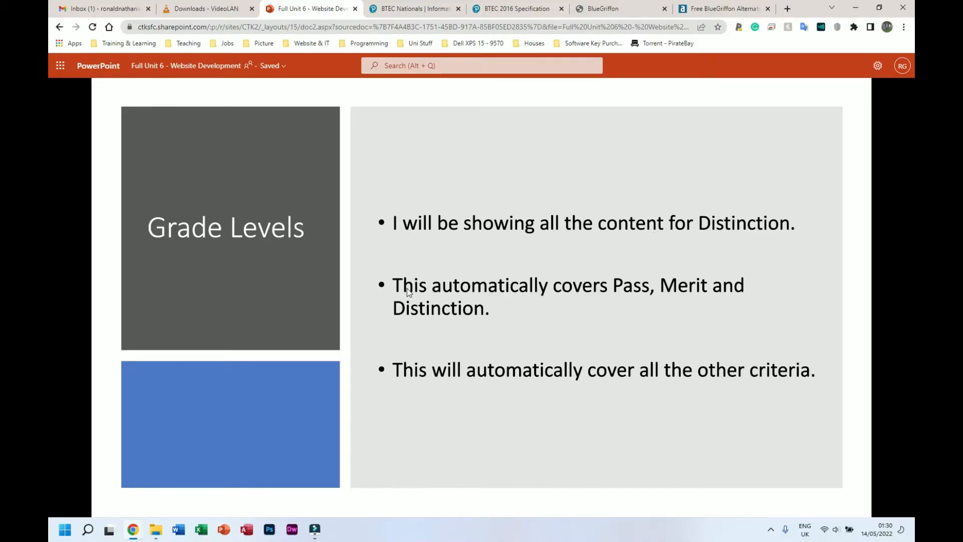
{"action": "mouse_move", "coordinate": [669, 288]}
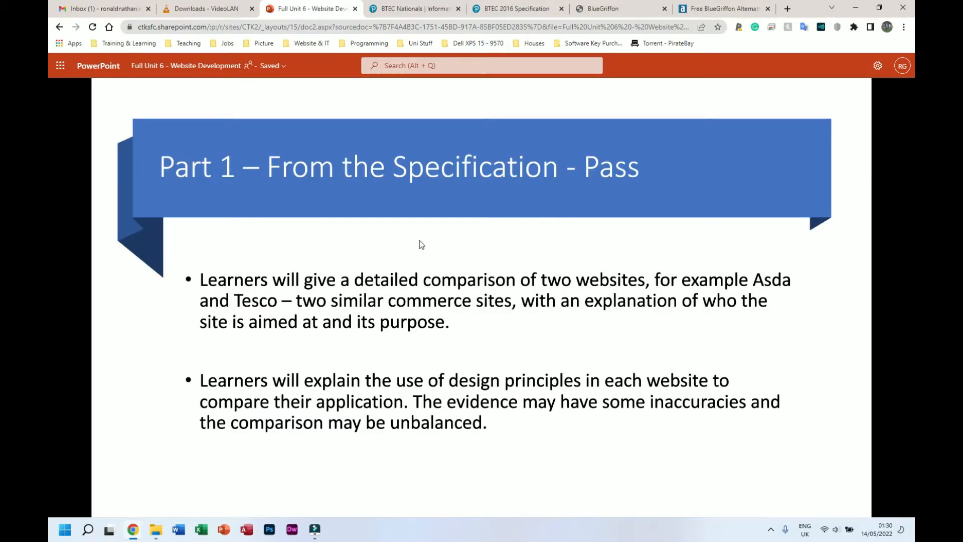
{"action": "mouse_move", "coordinate": [500, 183]}
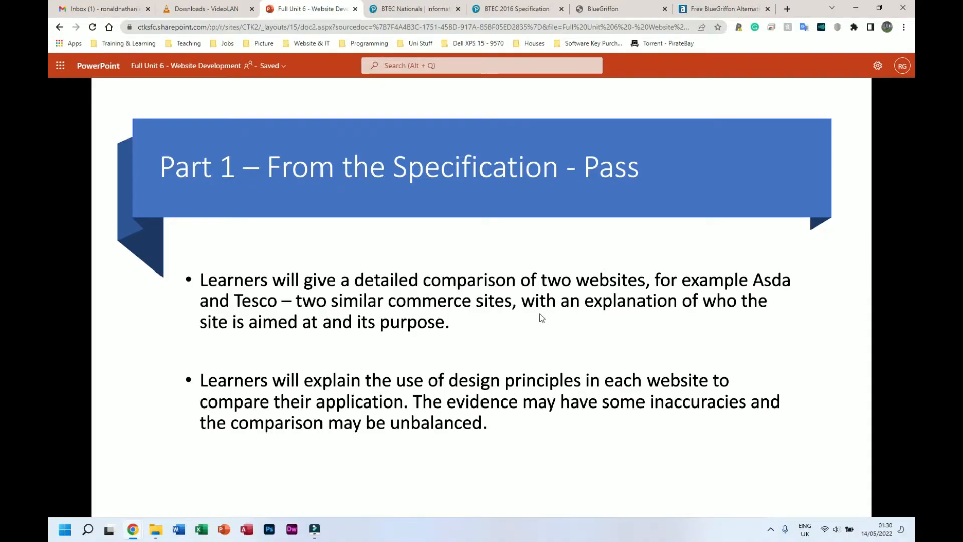
{"action": "mouse_move", "coordinate": [487, 315]}
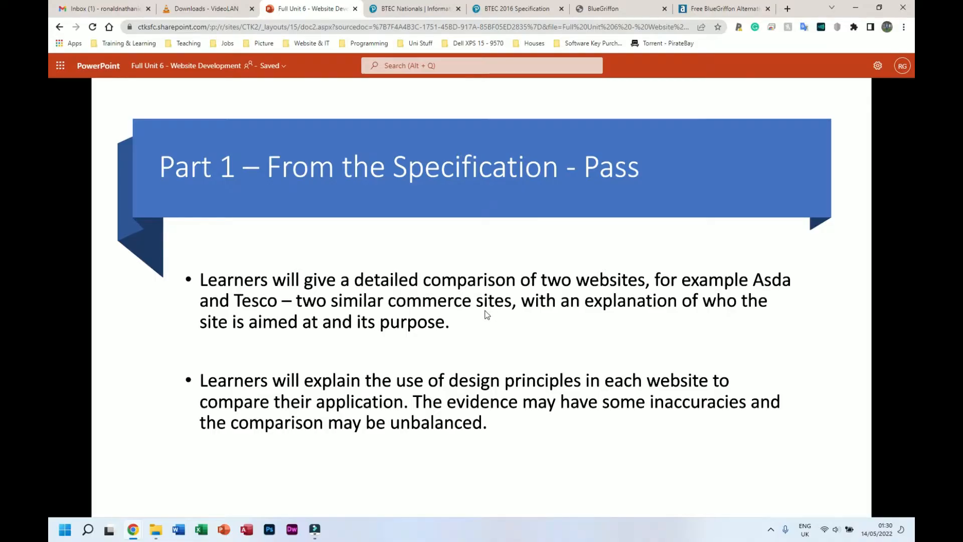
{"action": "mouse_move", "coordinate": [482, 315]}
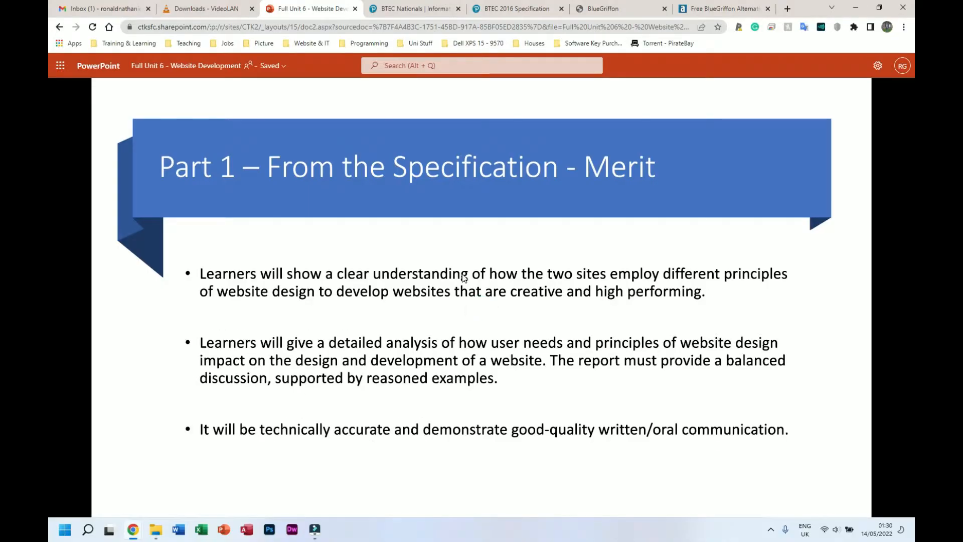
{"action": "mouse_move", "coordinate": [409, 265]}
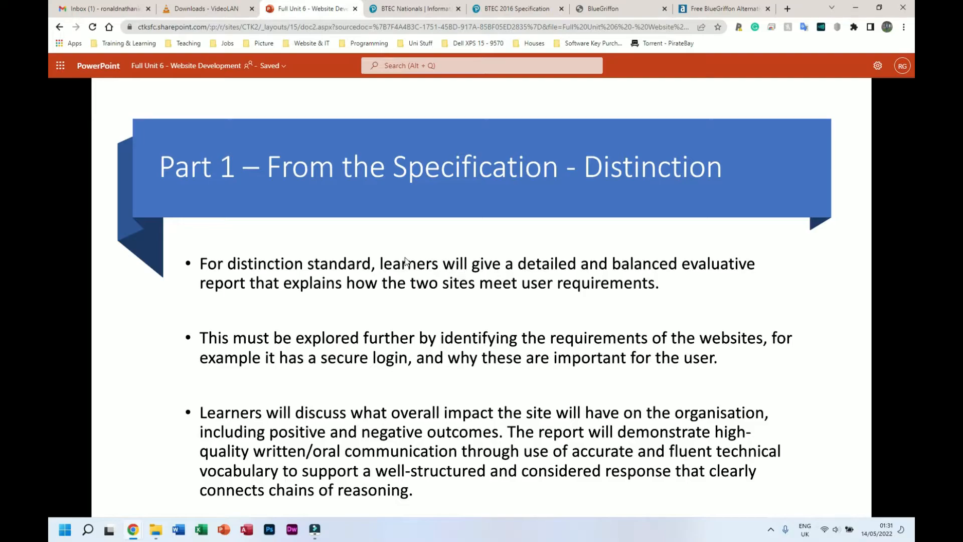
{"action": "mouse_move", "coordinate": [410, 254]}
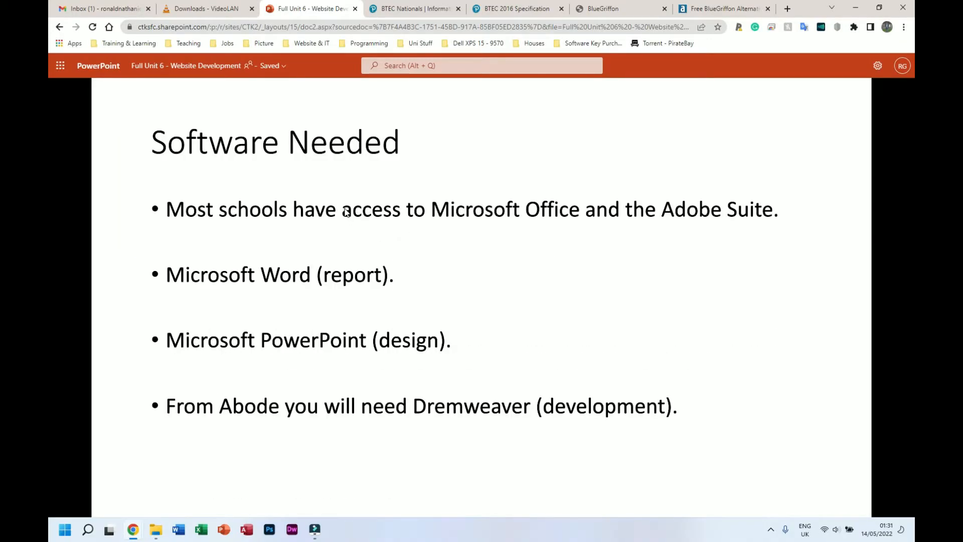
{"action": "mouse_move", "coordinate": [344, 208]}
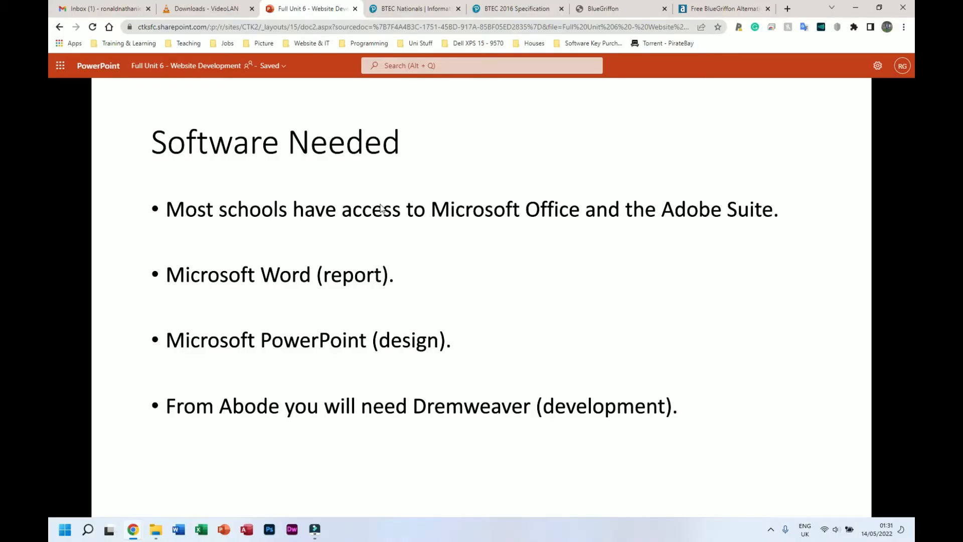
{"action": "mouse_move", "coordinate": [741, 212]}
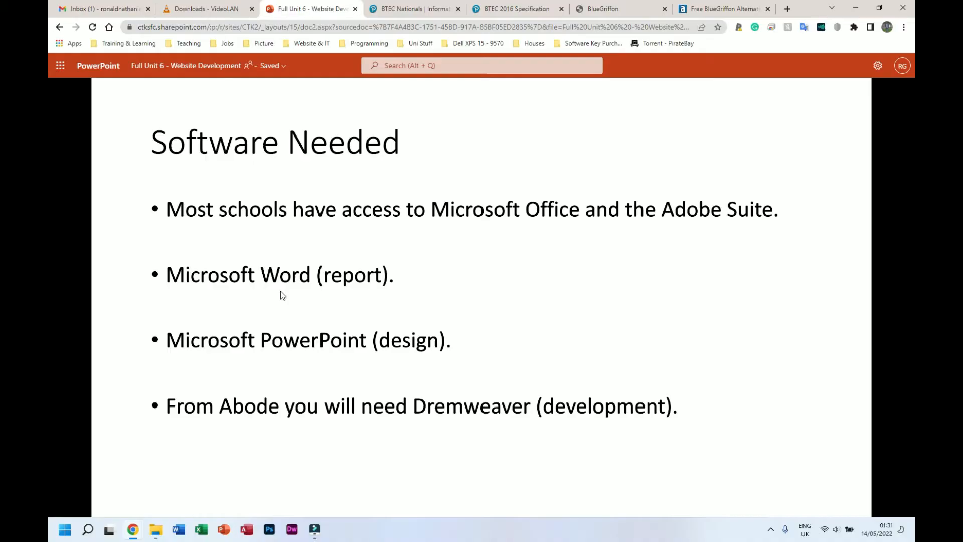
{"action": "mouse_move", "coordinate": [315, 283]}
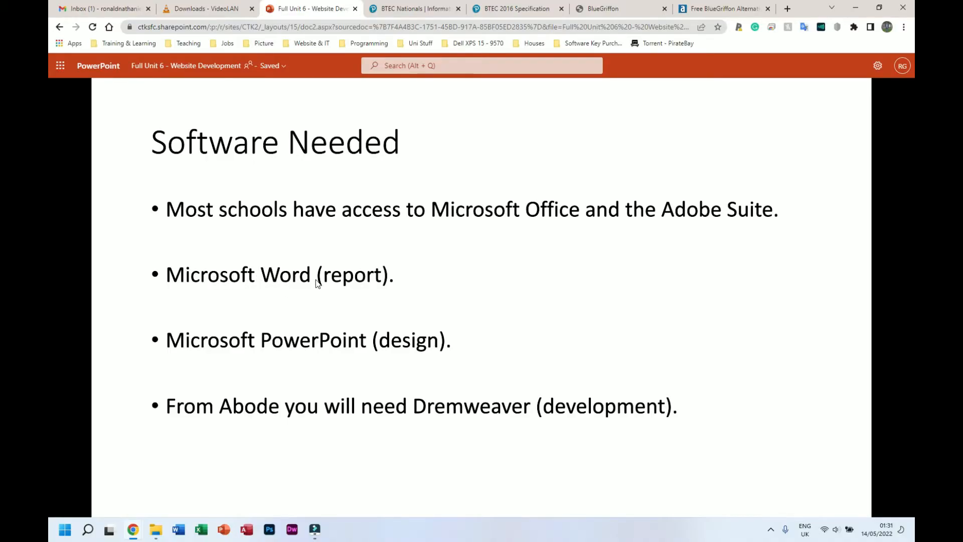
{"action": "mouse_move", "coordinate": [277, 336]}
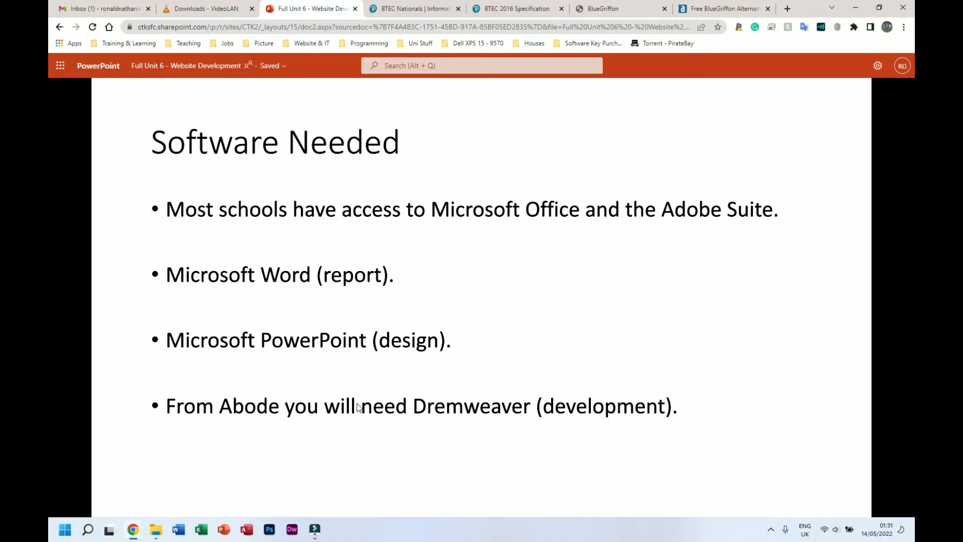
{"action": "mouse_move", "coordinate": [564, 414]}
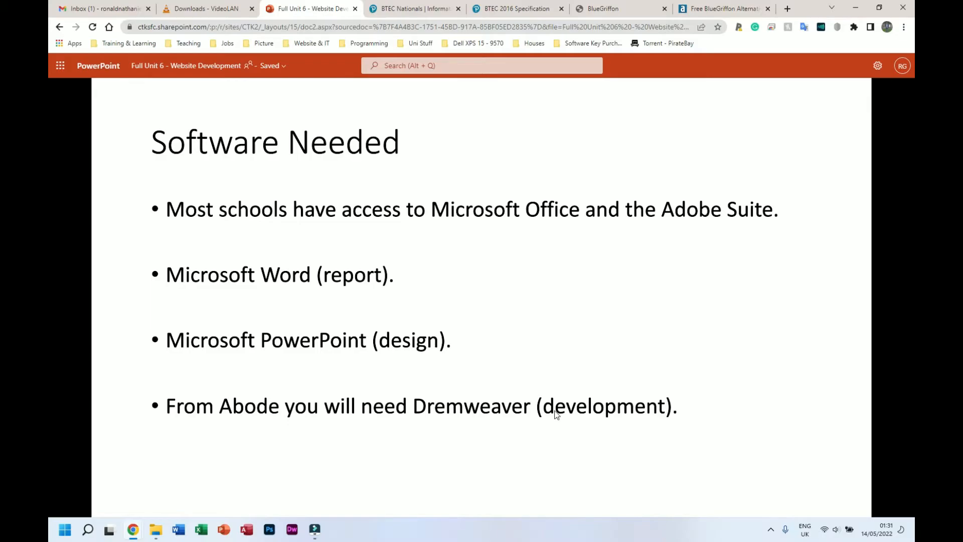
{"action": "mouse_move", "coordinate": [550, 336]}
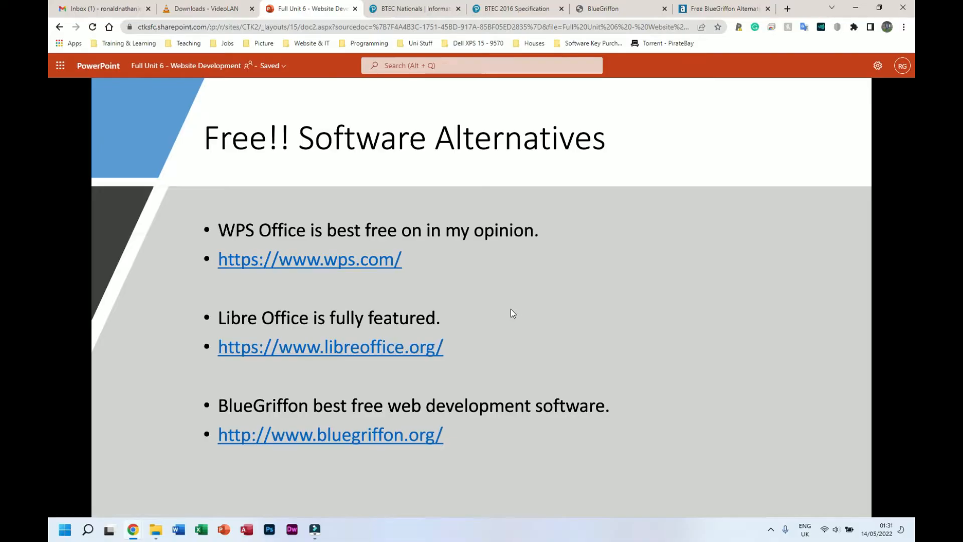
{"action": "mouse_move", "coordinate": [515, 302]}
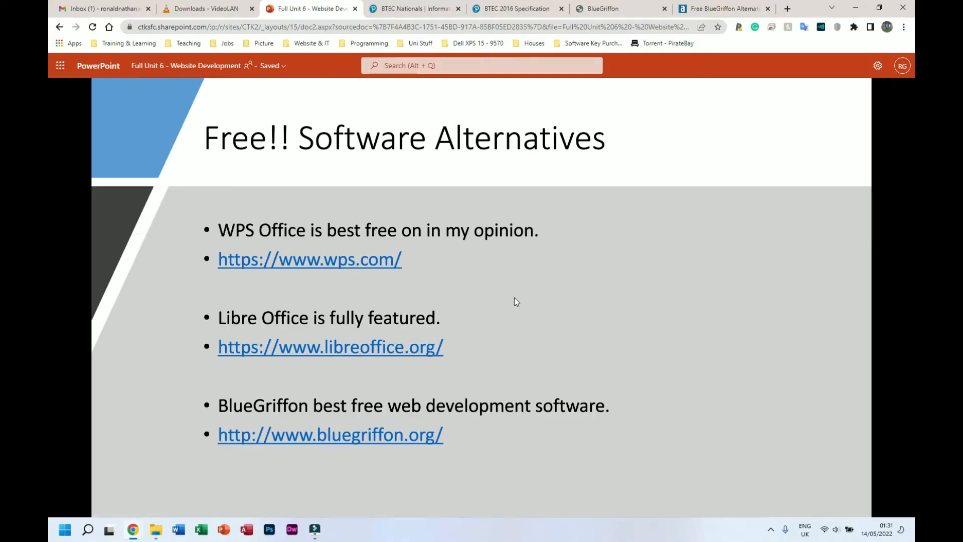
{"action": "mouse_move", "coordinate": [480, 298]}
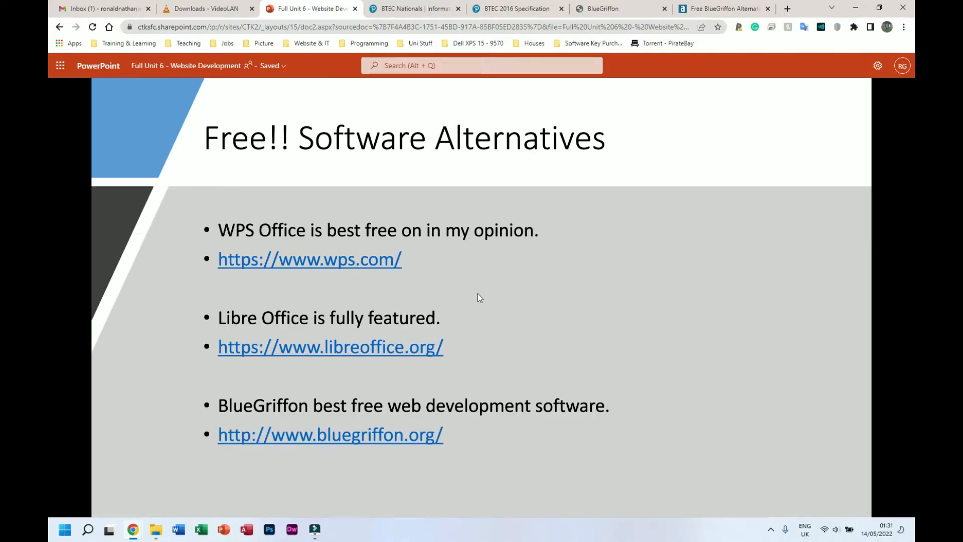
{"action": "mouse_move", "coordinate": [470, 299]}
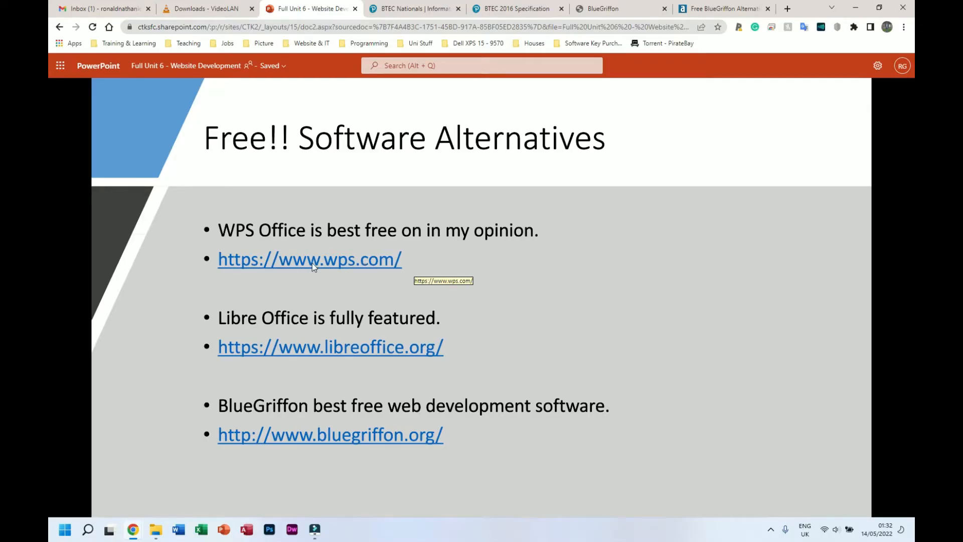
Visit the WPS Office site and browse the Writer showcase
{"action": "left_click", "coordinate": [309, 259]}
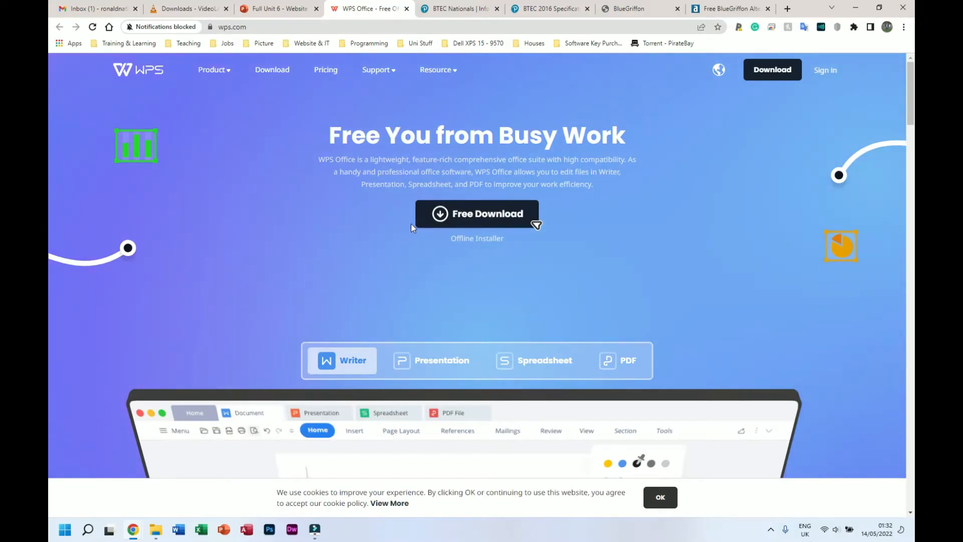
{"action": "scroll", "scroll_direction": "down", "scroll_amount": 3}
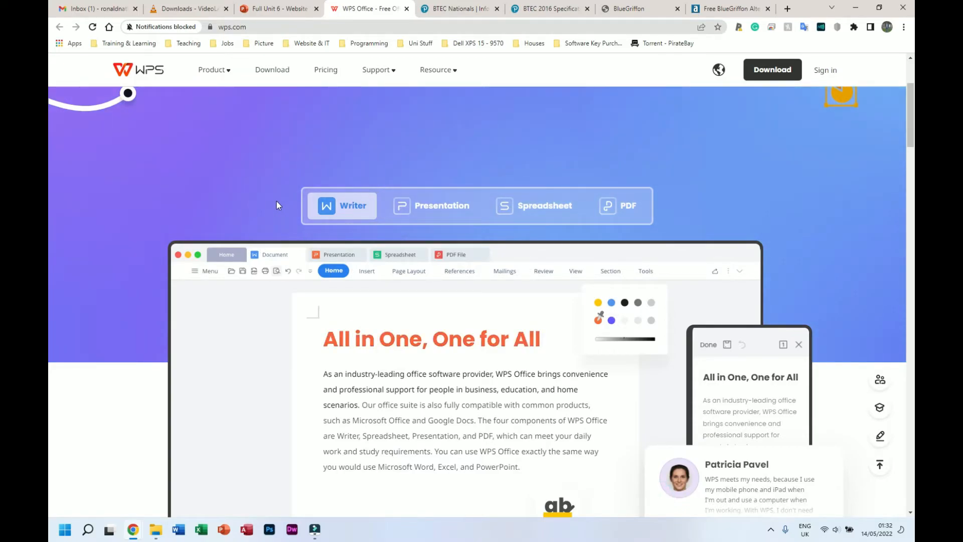
{"action": "scroll", "scroll_direction": "down", "scroll_amount": 3}
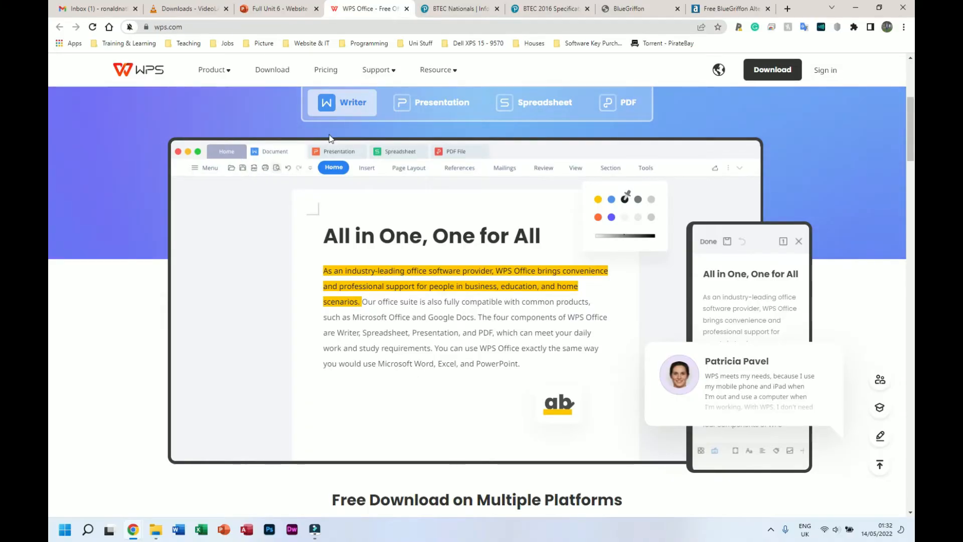
Preview the Presentation, Spreadsheet and PDF tools, then return to the Free Software Alternatives slide
{"action": "left_click", "coordinate": [440, 102]}
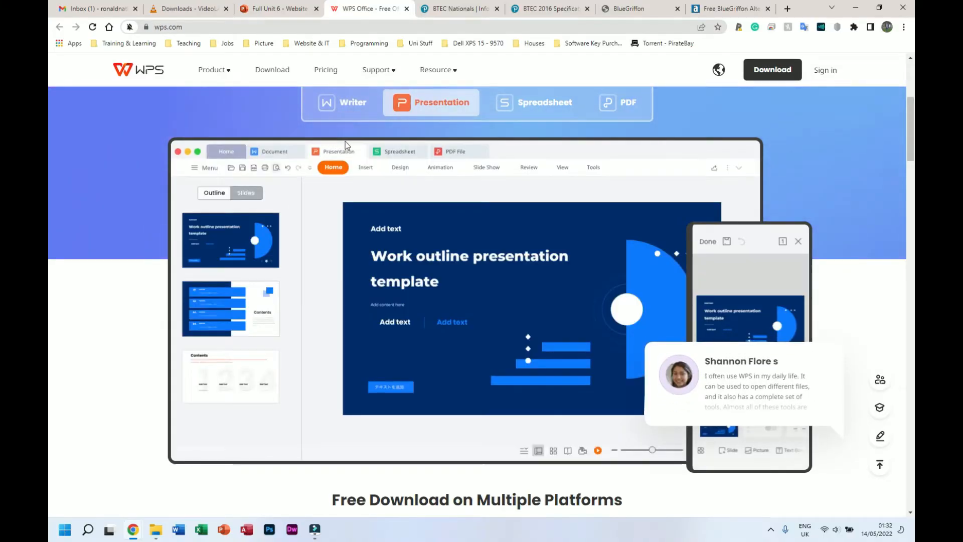
{"action": "scroll", "scroll_direction": "down", "scroll_amount": 3}
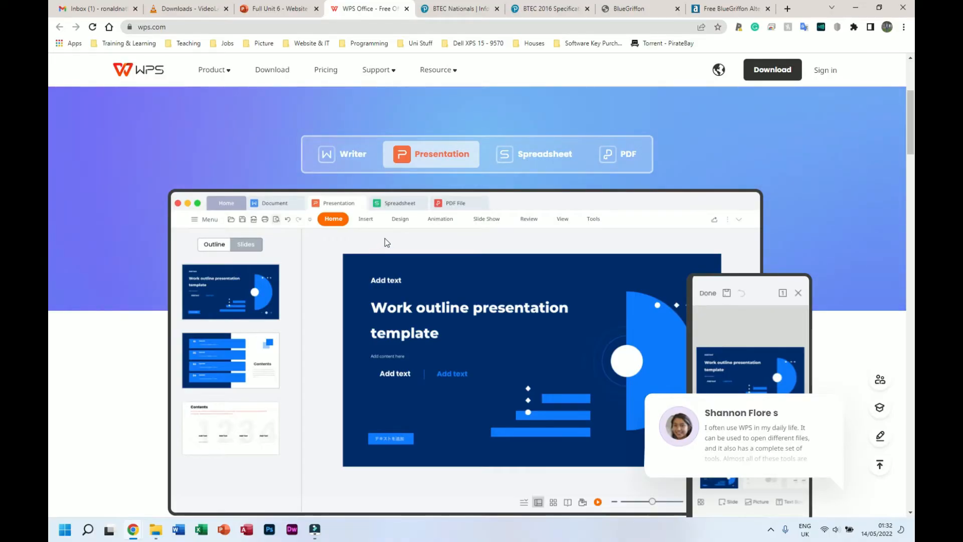
{"action": "left_click", "coordinate": [543, 154]}
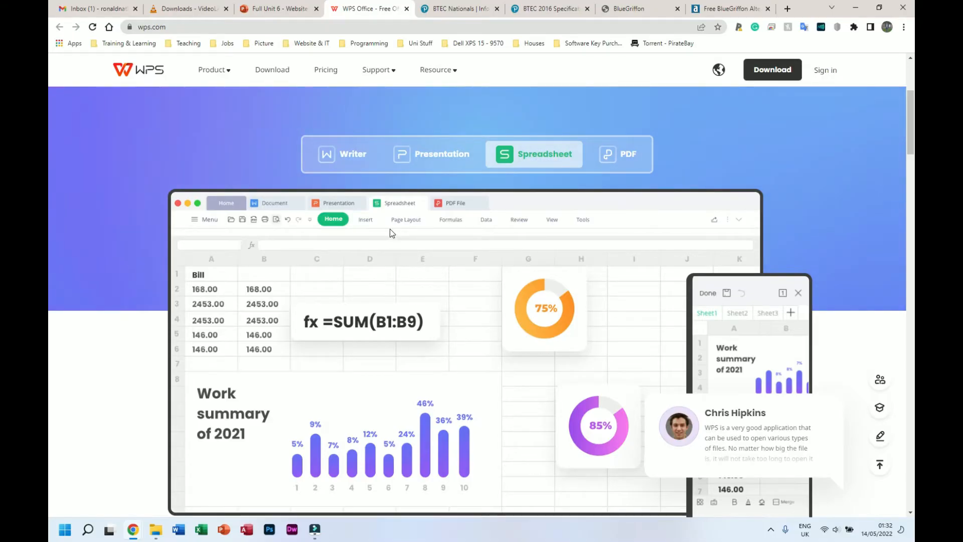
{"action": "left_click", "coordinate": [616, 154]}
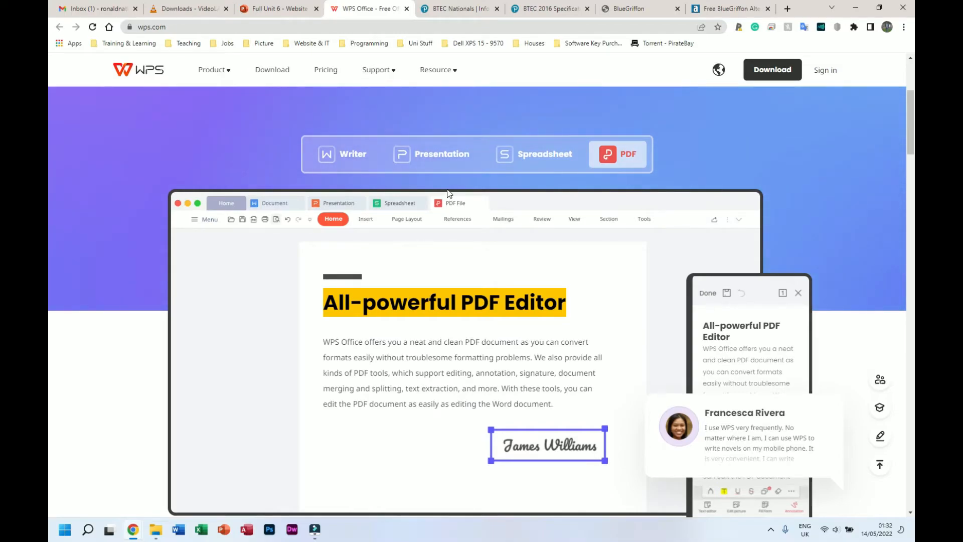
{"action": "left_click", "coordinate": [277, 9]}
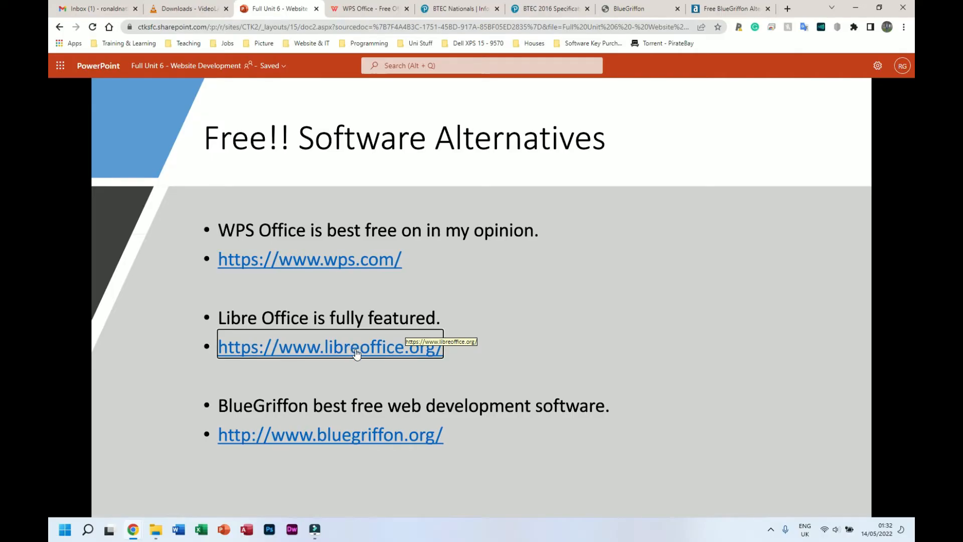
{"action": "left_click", "coordinate": [329, 347]}
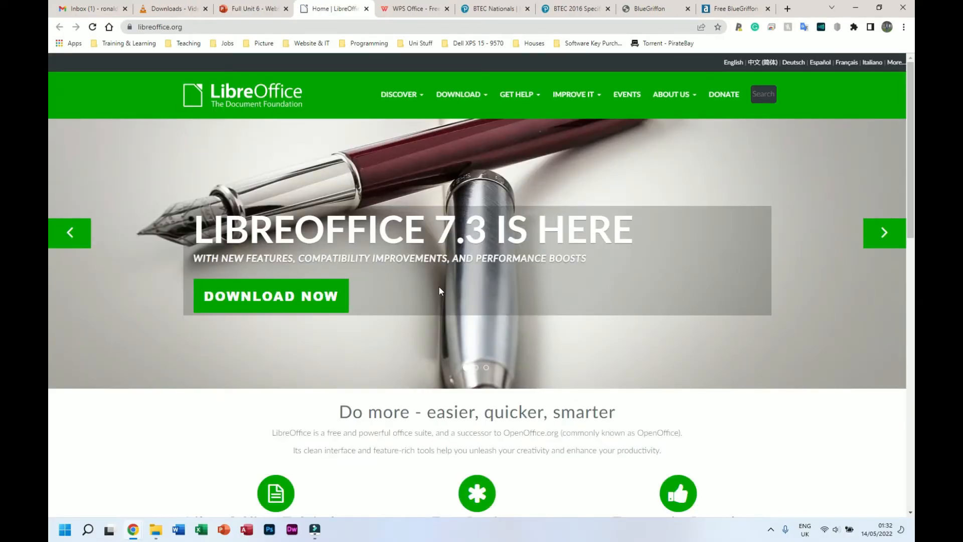
{"action": "scroll", "scroll_direction": "down", "scroll_amount": 3}
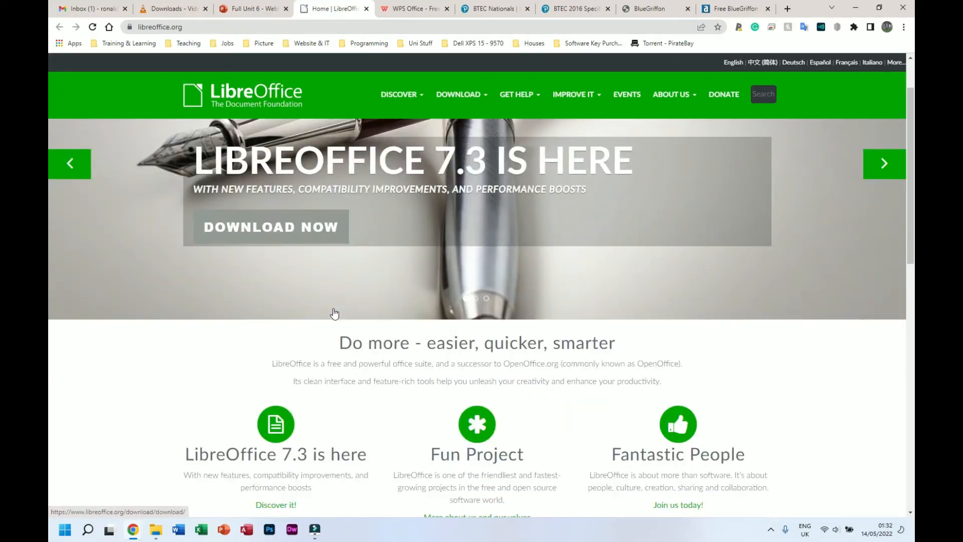
{"action": "scroll", "scroll_direction": "down", "scroll_amount": 3}
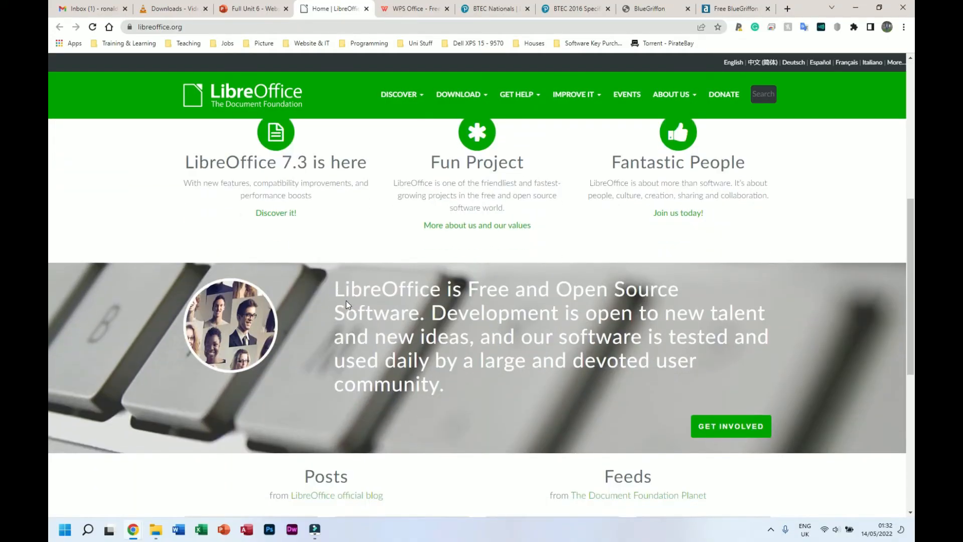
{"action": "mouse_move", "coordinate": [395, 220]}
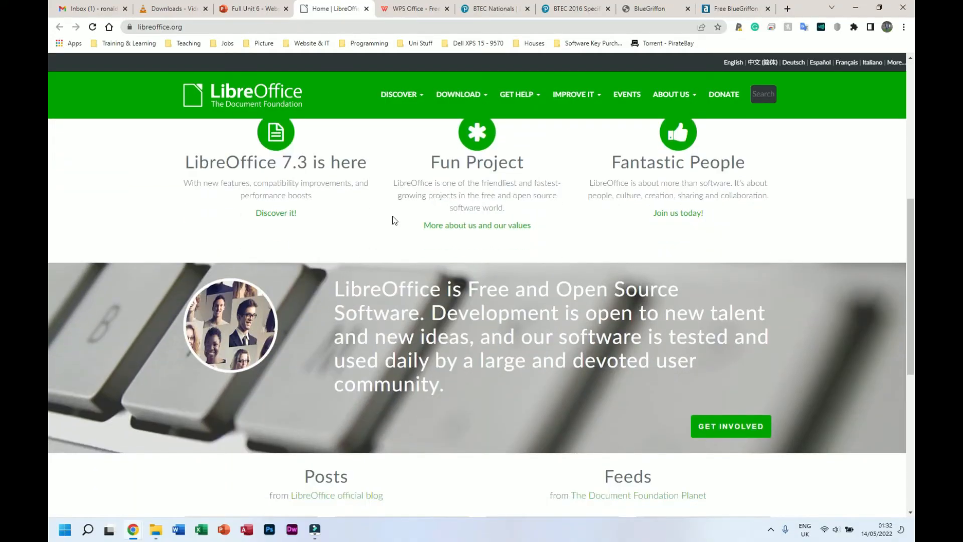
{"action": "left_click", "coordinate": [414, 9]}
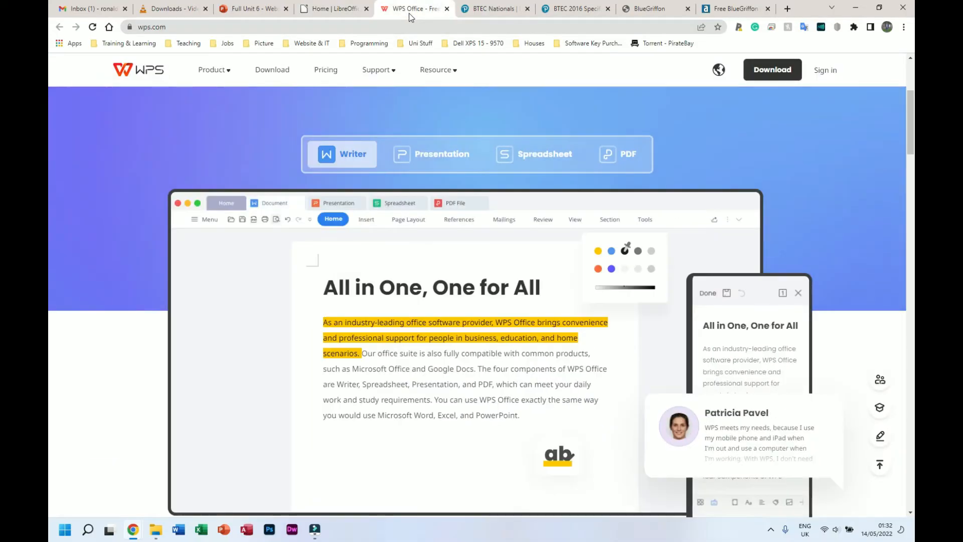
{"action": "left_click", "coordinate": [442, 154]}
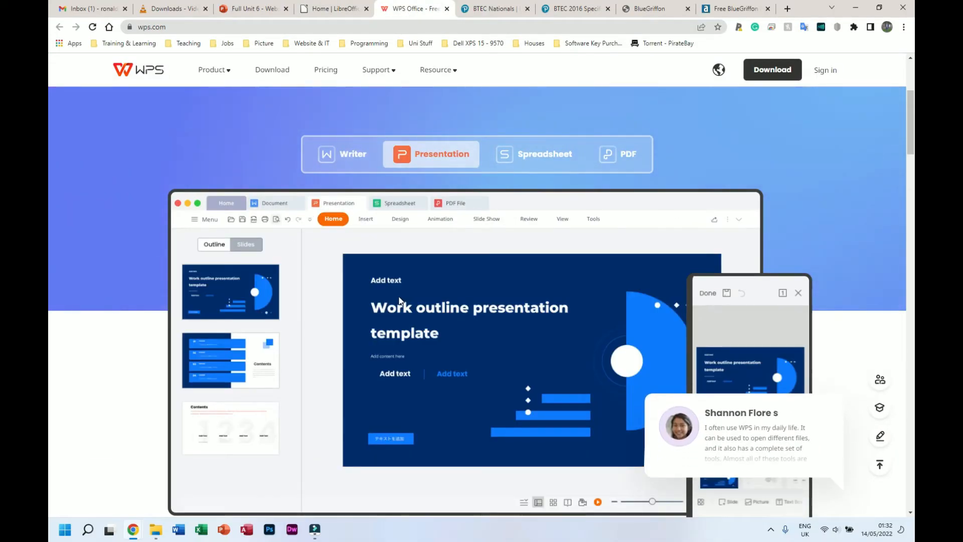
{"action": "left_click", "coordinate": [332, 9]}
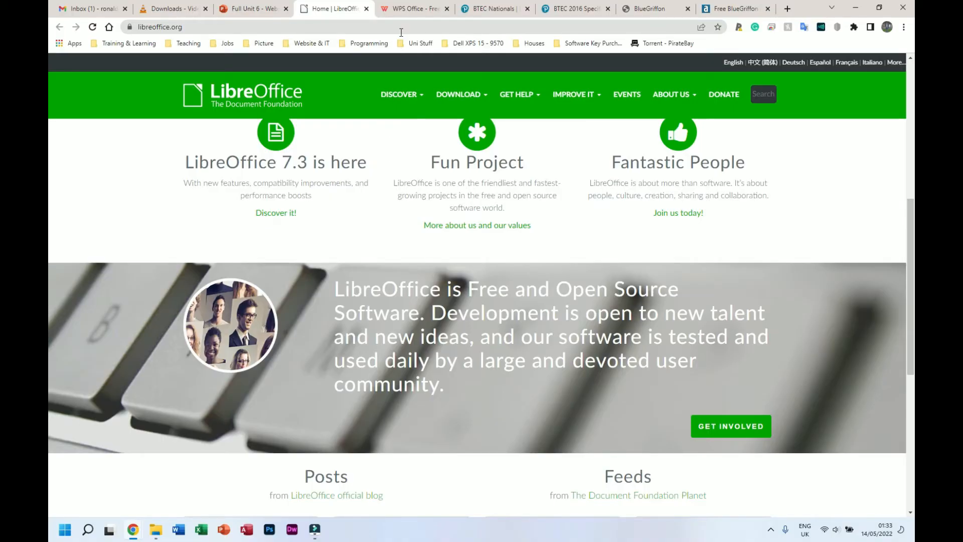
{"action": "mouse_move", "coordinate": [252, 8]}
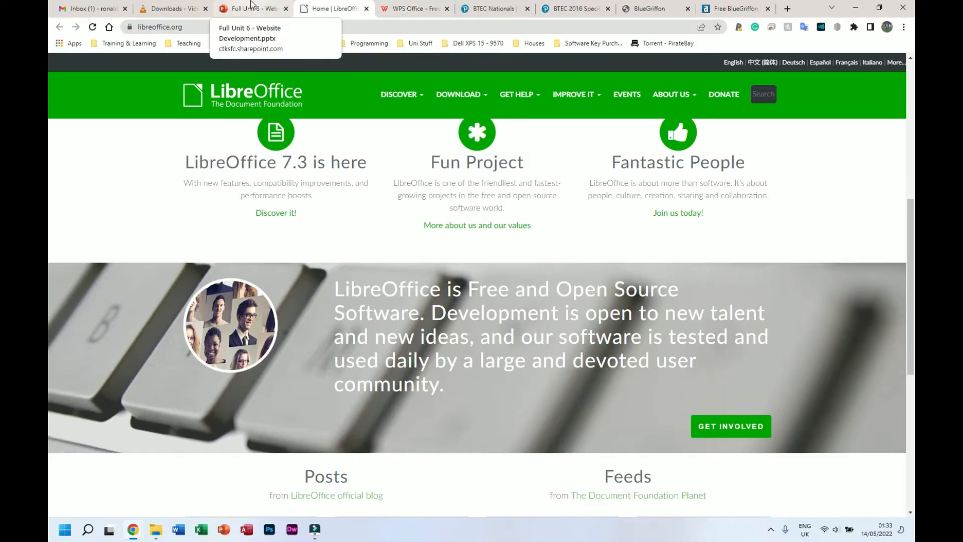
{"action": "left_click", "coordinate": [252, 8]}
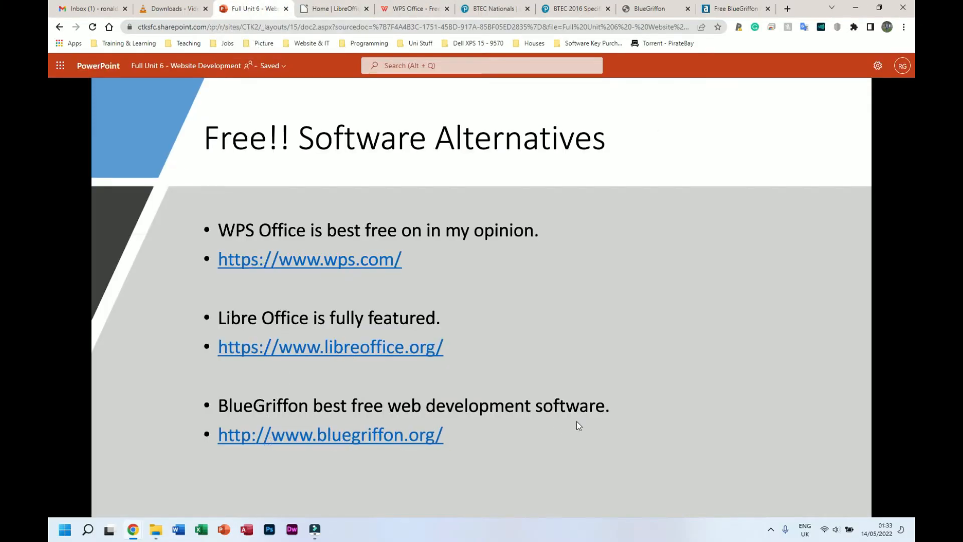
{"action": "mouse_move", "coordinate": [350, 410]}
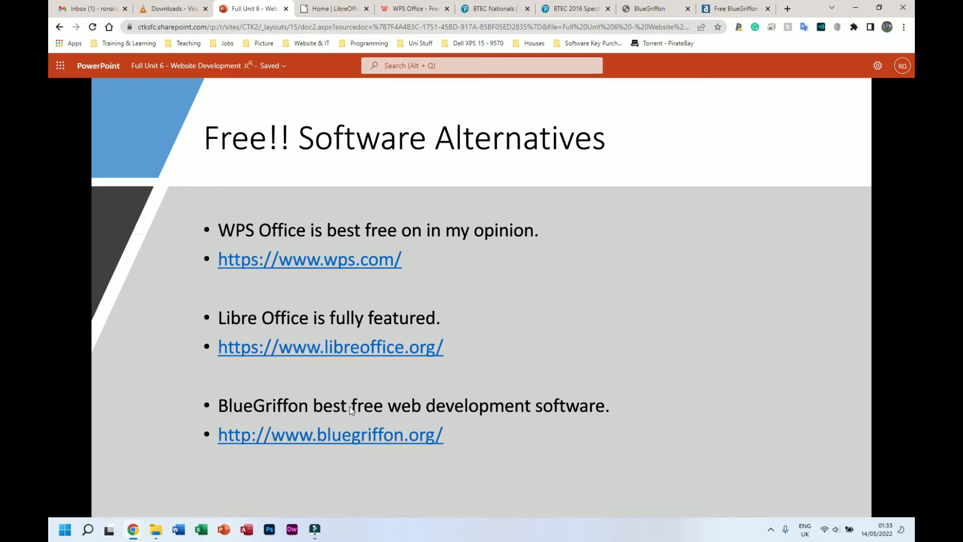
{"action": "mouse_move", "coordinate": [350, 430]}
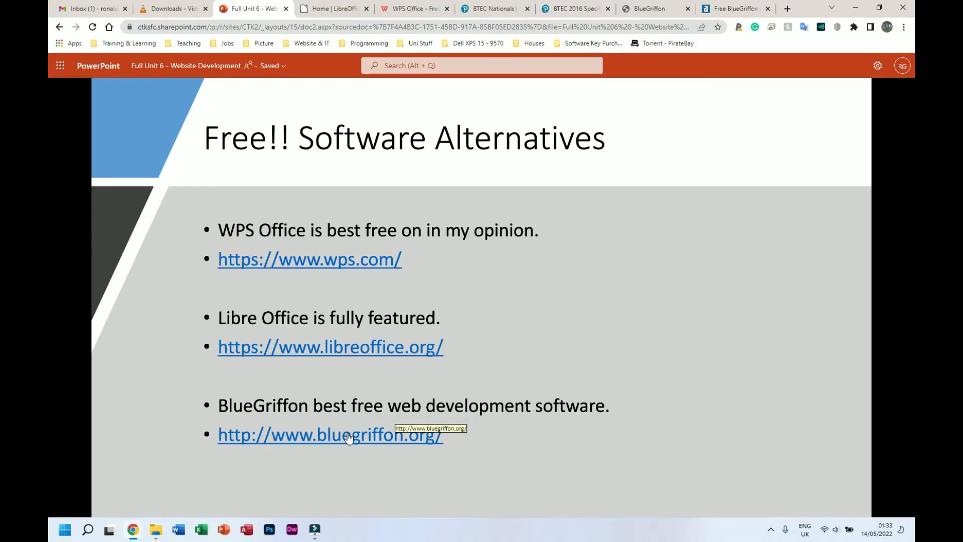
{"action": "left_click", "coordinate": [329, 434]}
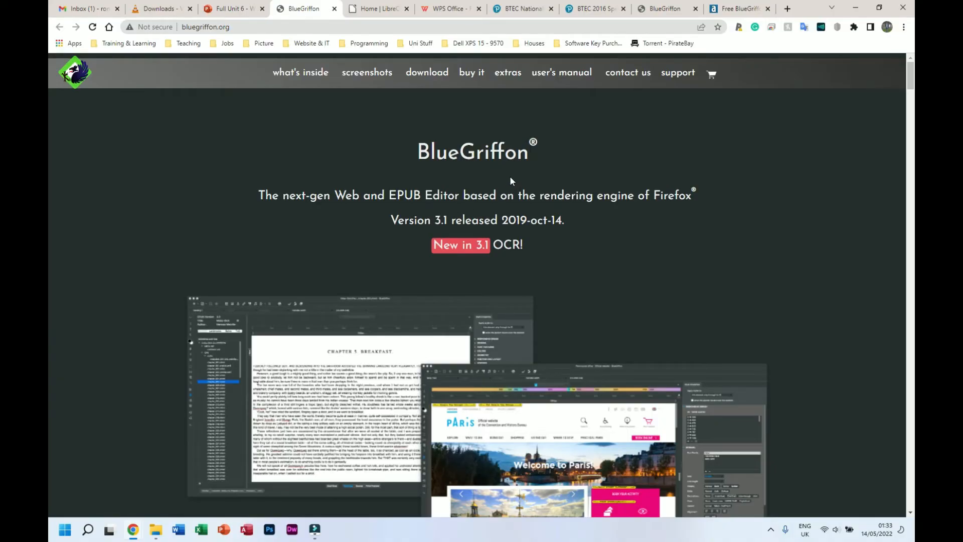
Browse the BlueGriffon home page and return to the slideshow at Report References
{"action": "scroll", "scroll_direction": "down", "scroll_amount": 3}
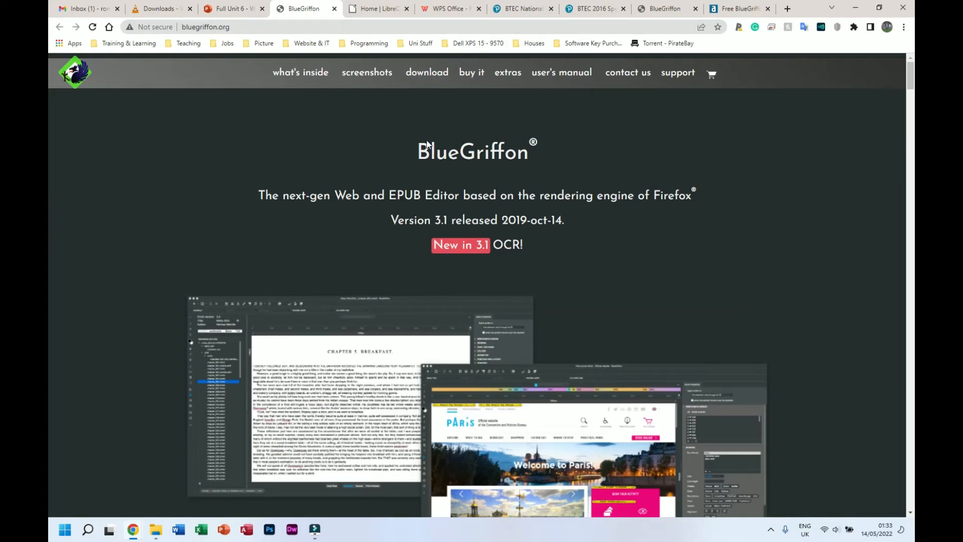
{"action": "left_click", "coordinate": [231, 9]}
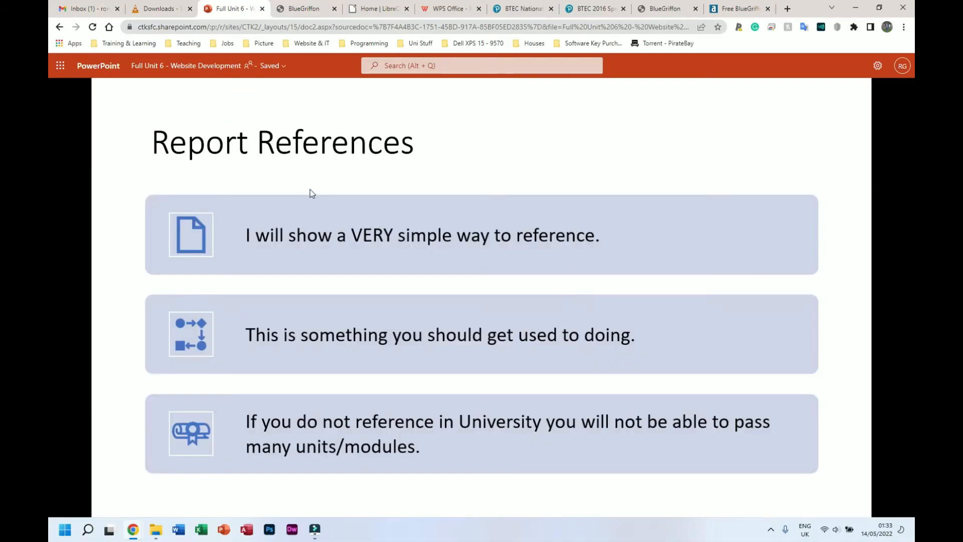
{"action": "mouse_move", "coordinate": [412, 254]}
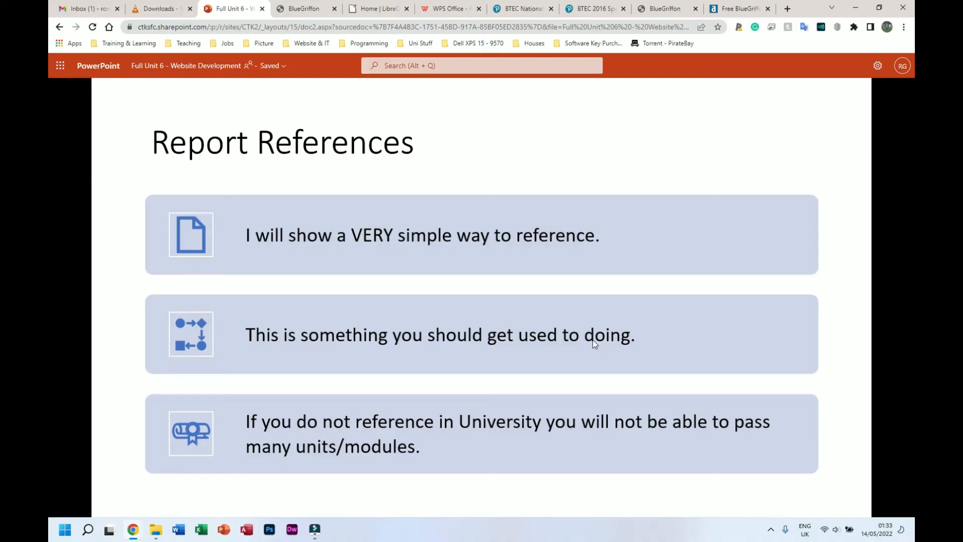
{"action": "mouse_move", "coordinate": [588, 342]}
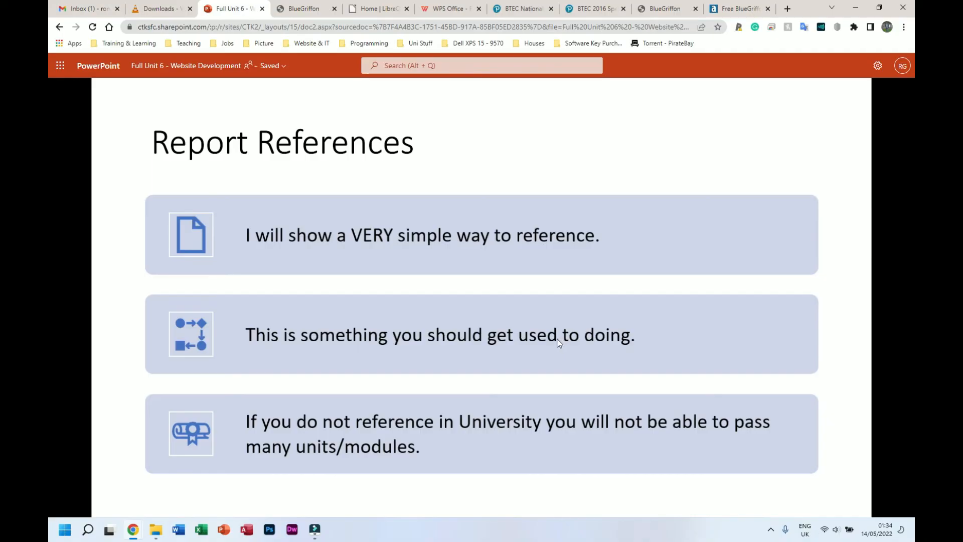
{"action": "mouse_move", "coordinate": [502, 384]}
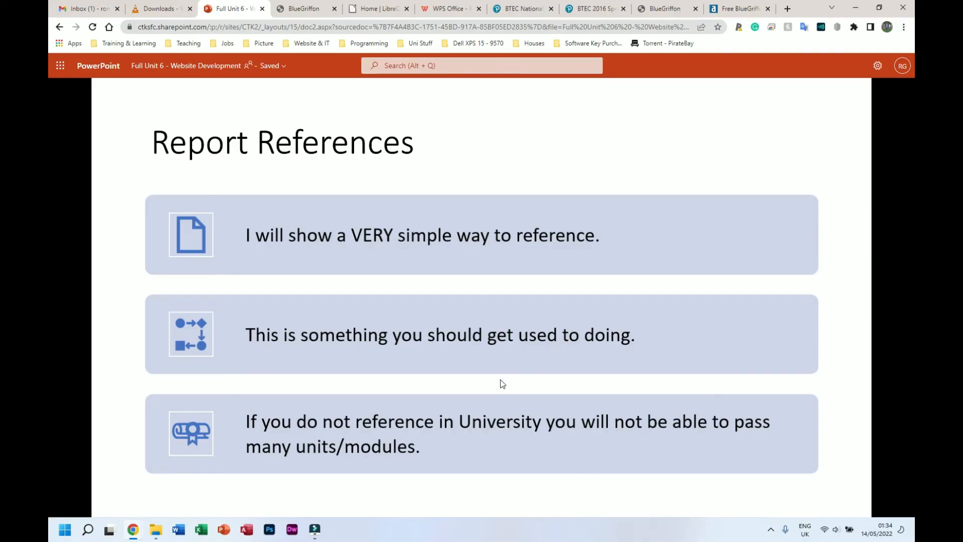